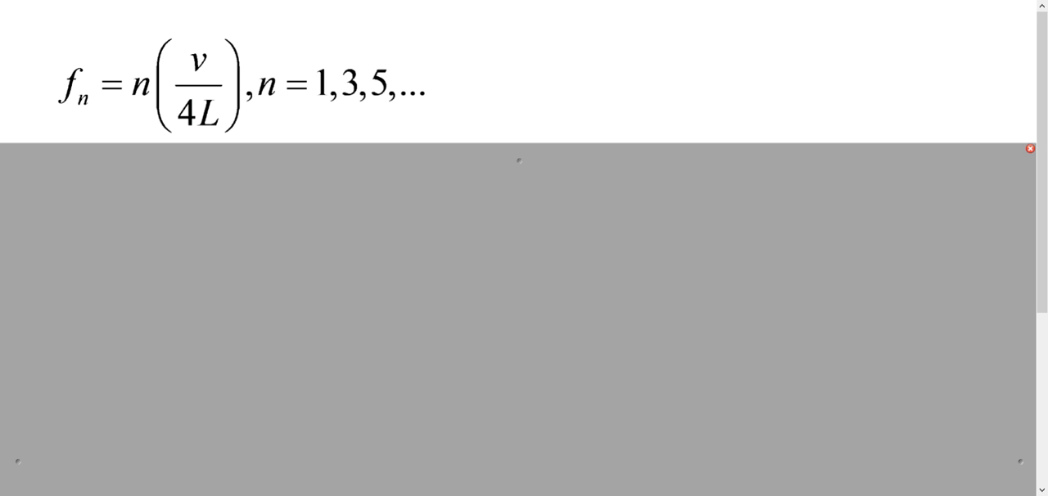
mouse_move(213, 200)
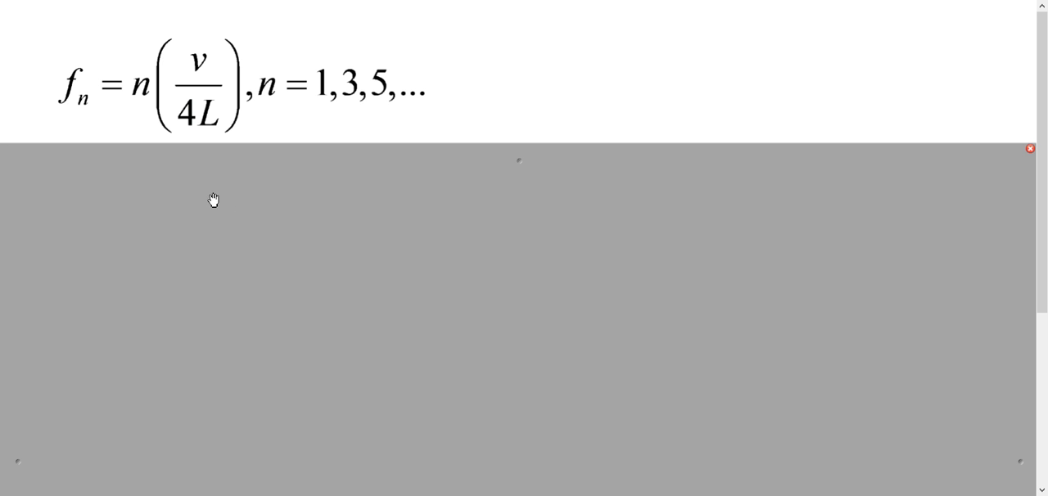
mouse_move(201, 213)
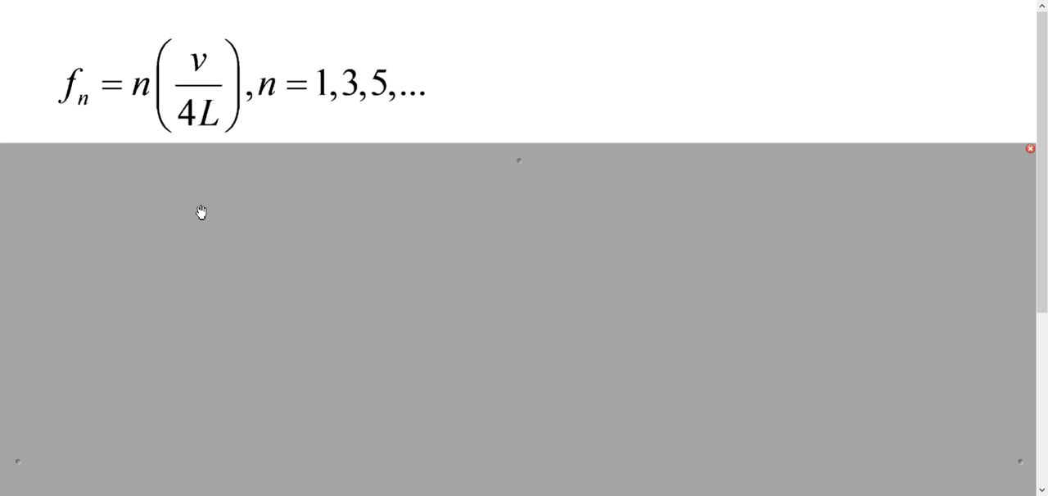
mouse_move(198, 208)
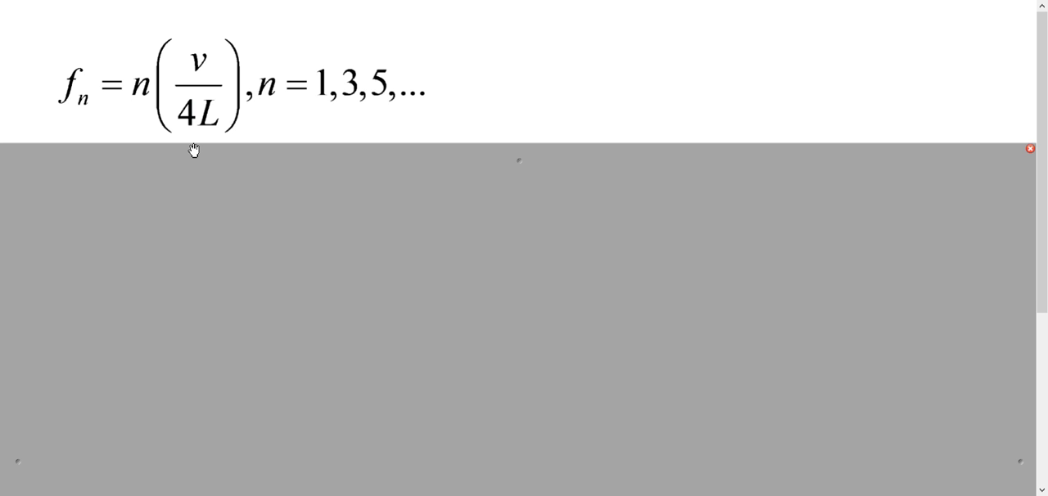
mouse_move(312, 100)
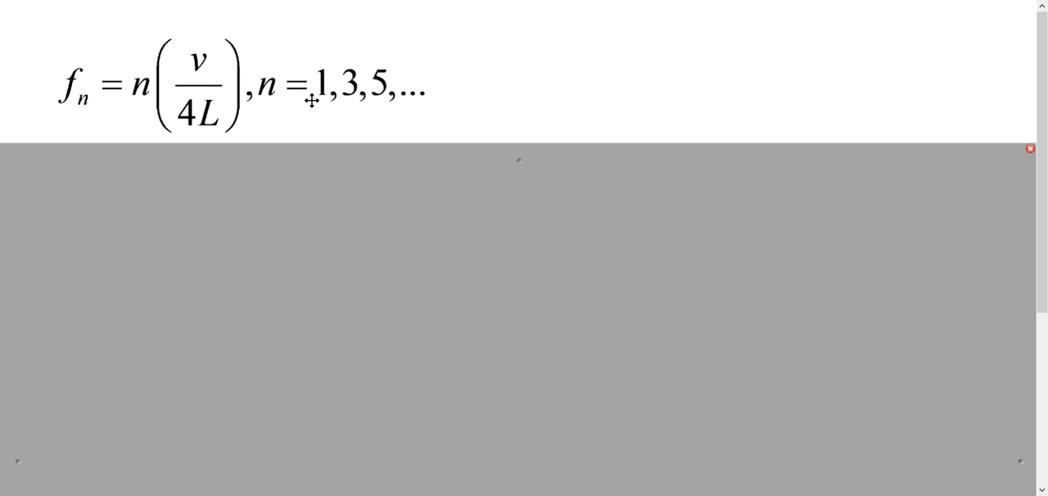
mouse_move(305, 126)
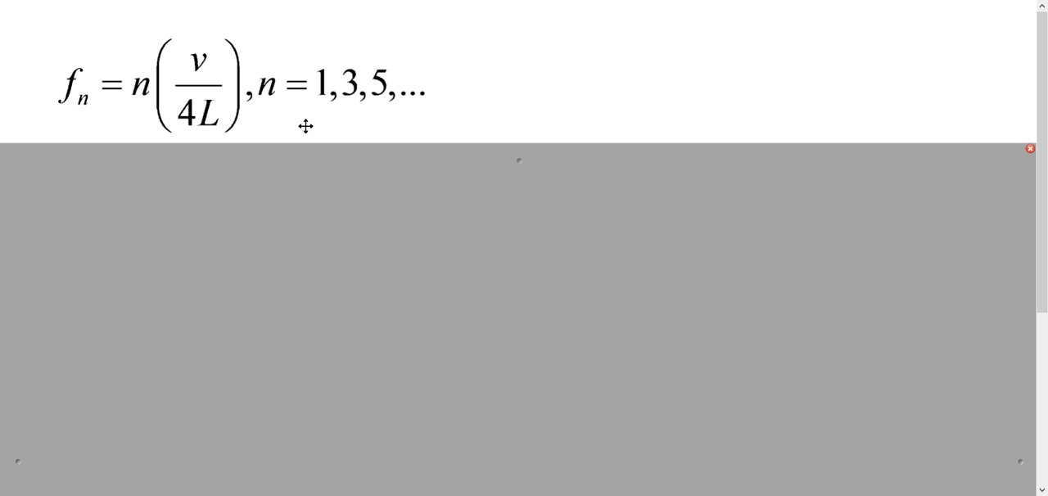
mouse_move(524, 167)
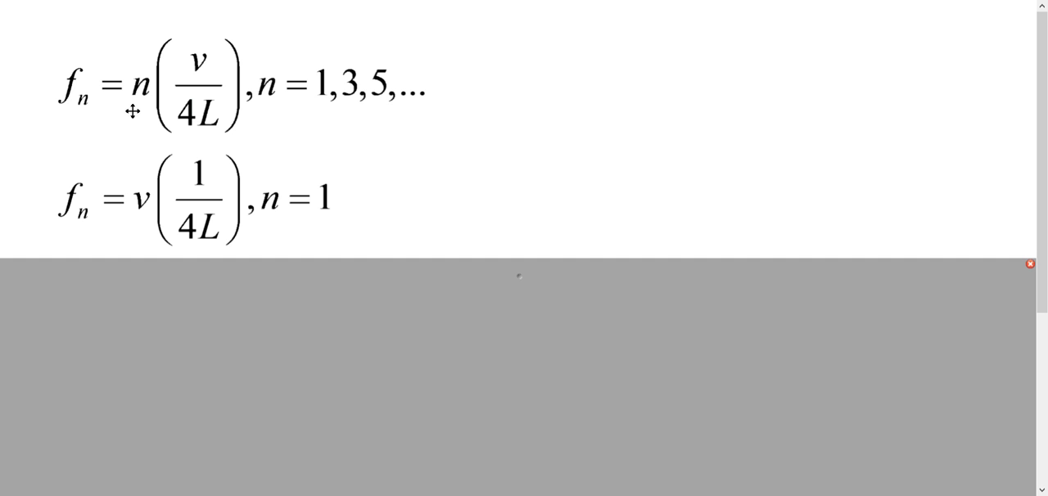
mouse_move(217, 219)
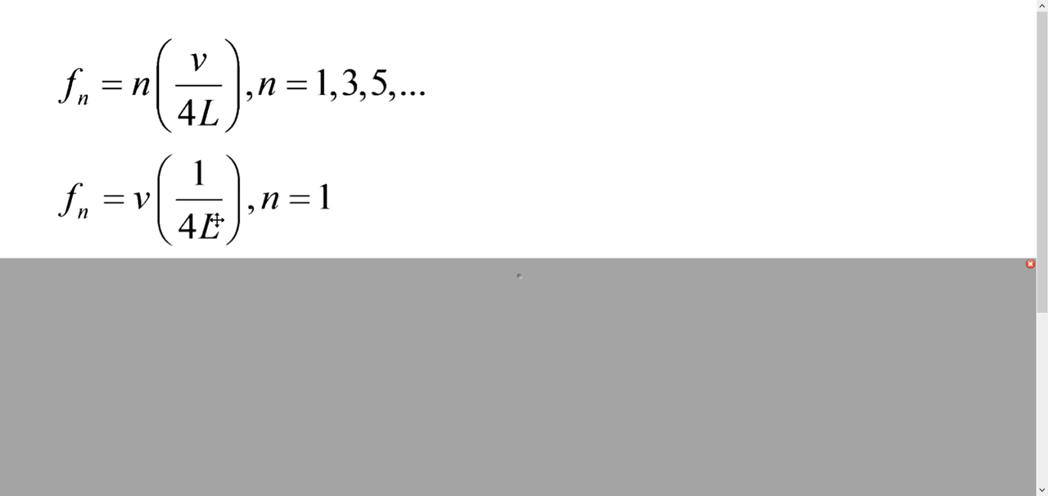
mouse_move(216, 215)
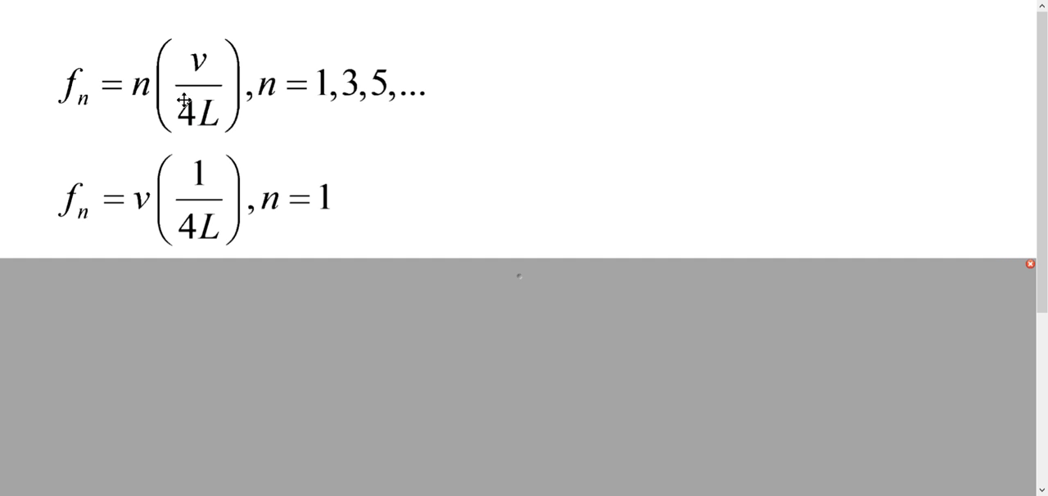
mouse_move(138, 78)
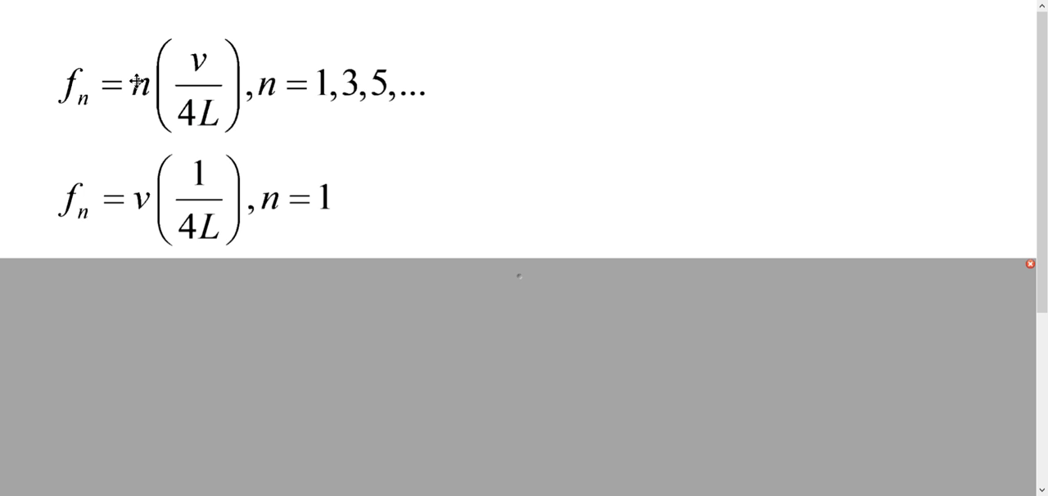
mouse_move(46, 227)
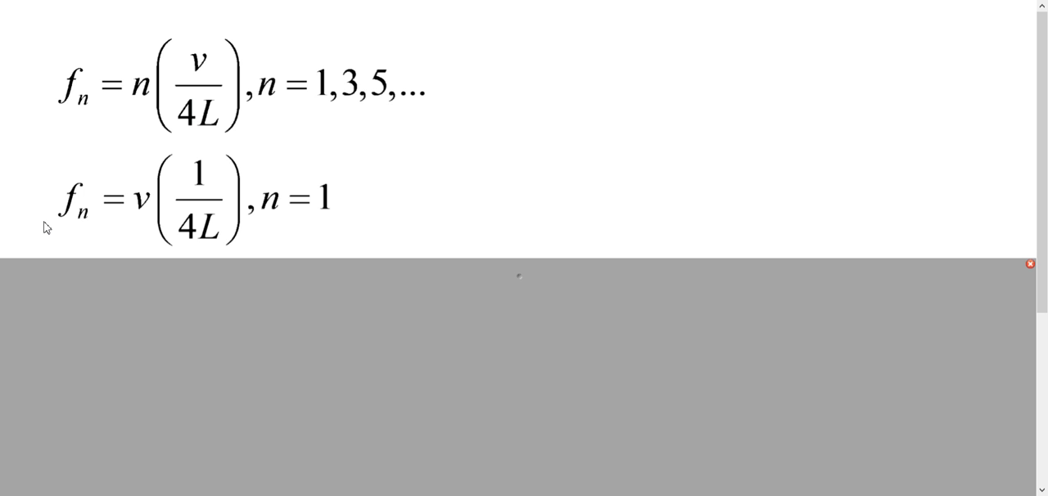
mouse_move(53, 223)
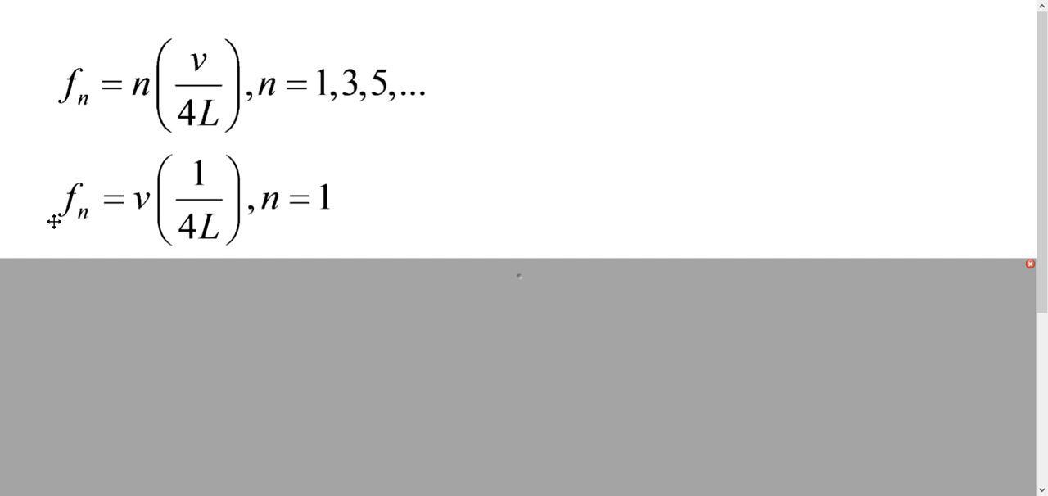
mouse_move(90, 177)
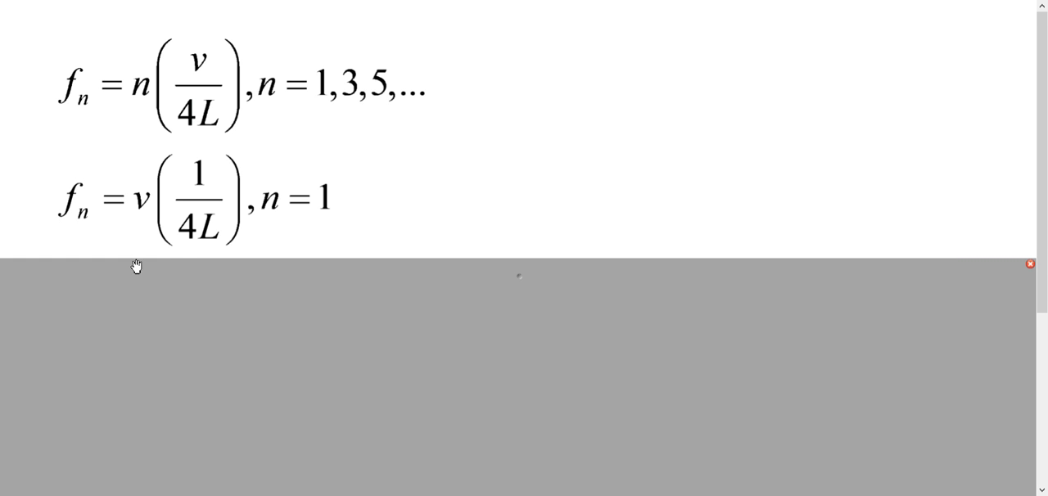
mouse_move(180, 166)
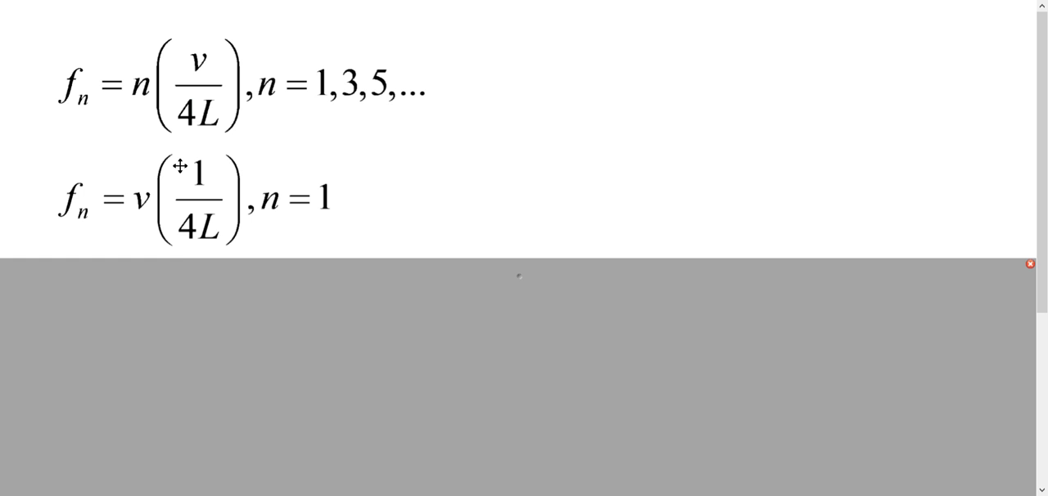
mouse_move(196, 156)
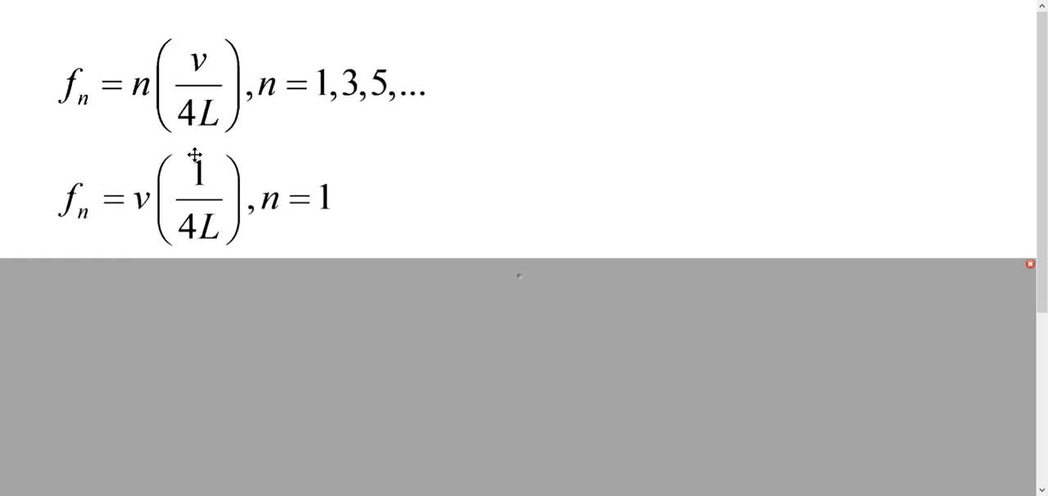
mouse_move(521, 292)
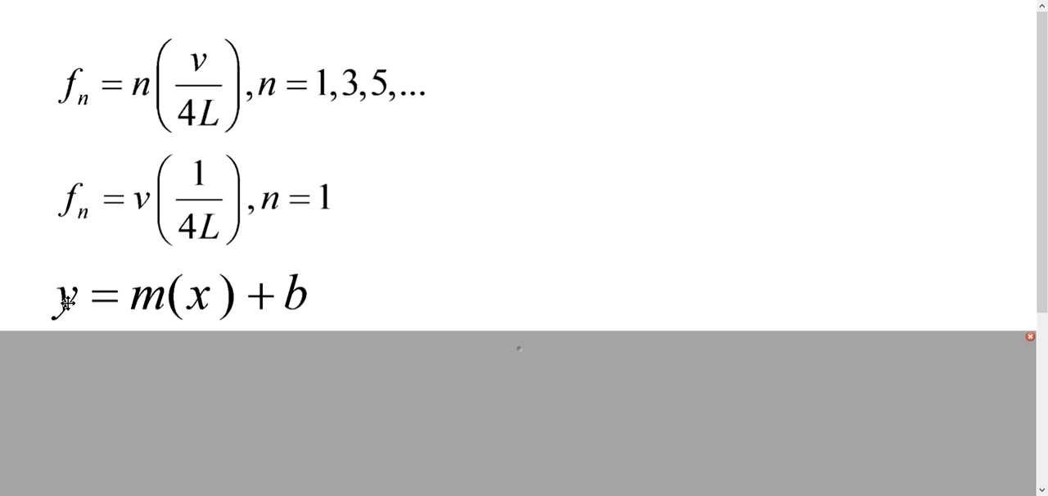
mouse_move(150, 219)
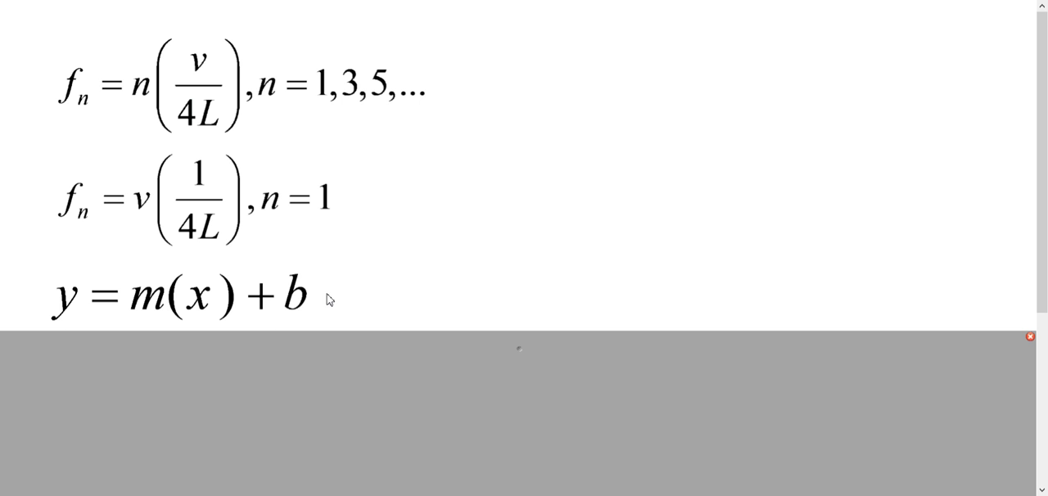
mouse_move(323, 292)
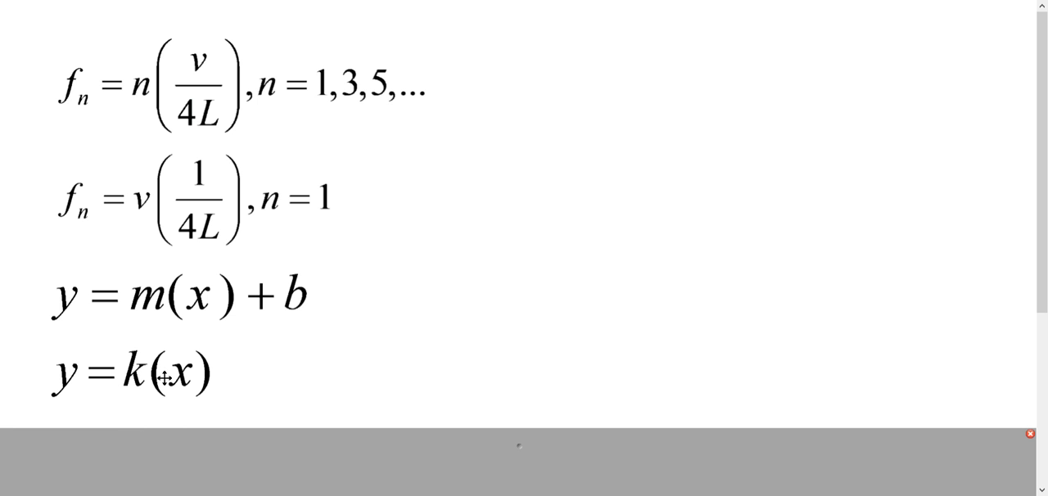
mouse_move(154, 301)
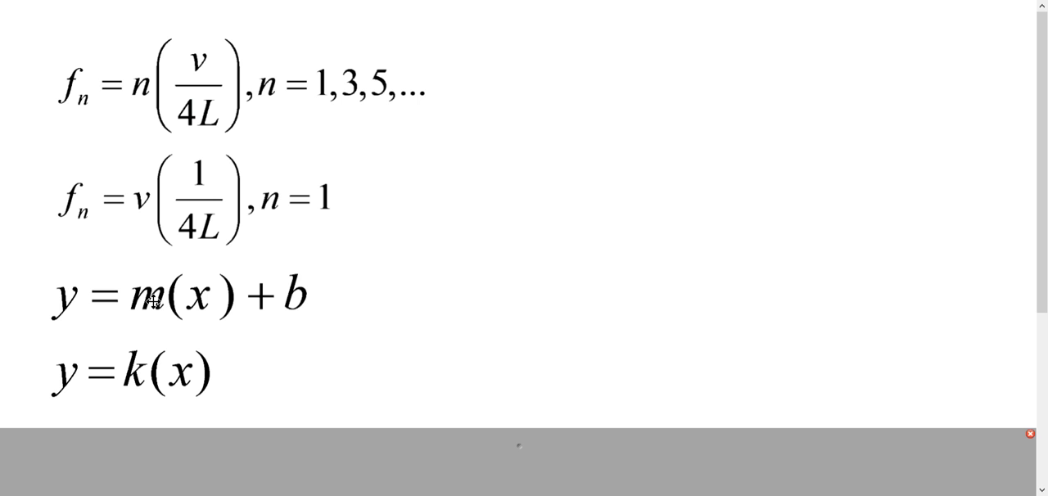
mouse_move(144, 318)
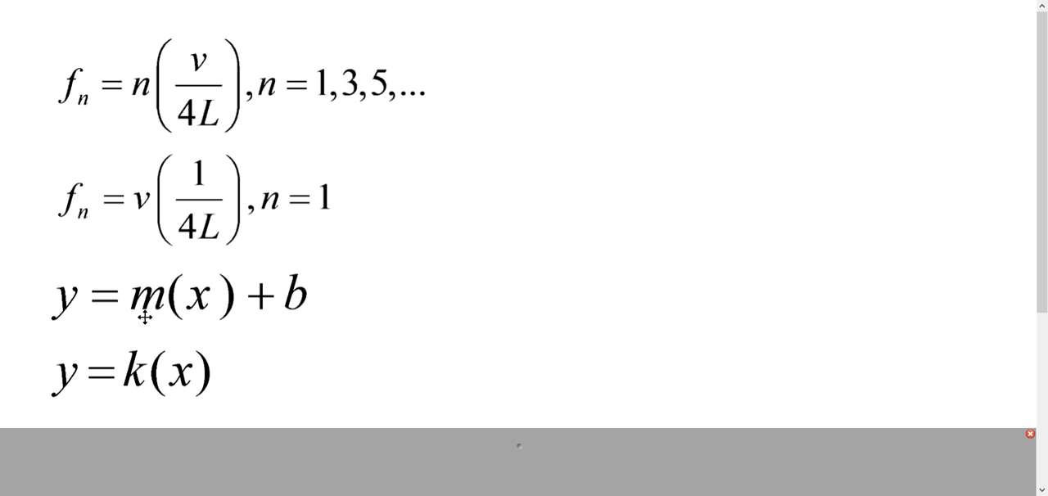
mouse_move(170, 308)
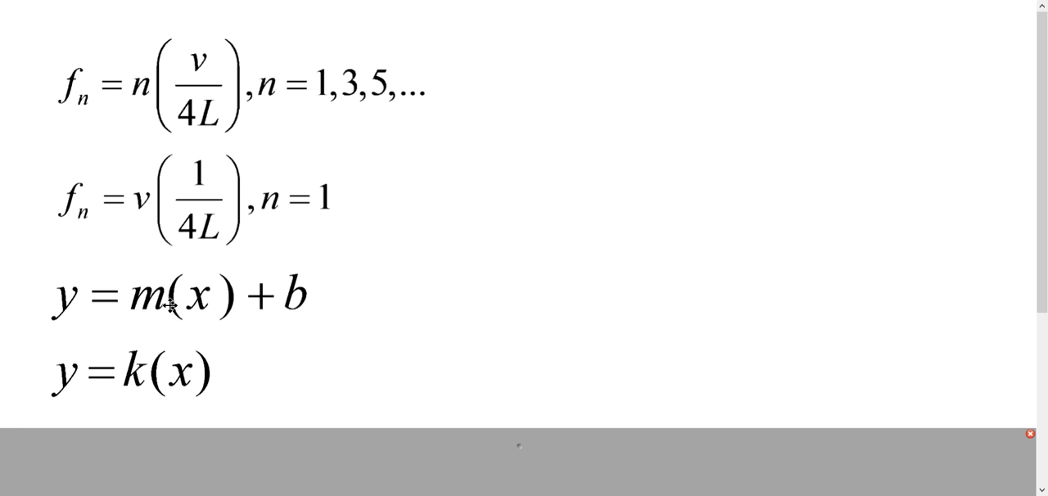
mouse_move(147, 217)
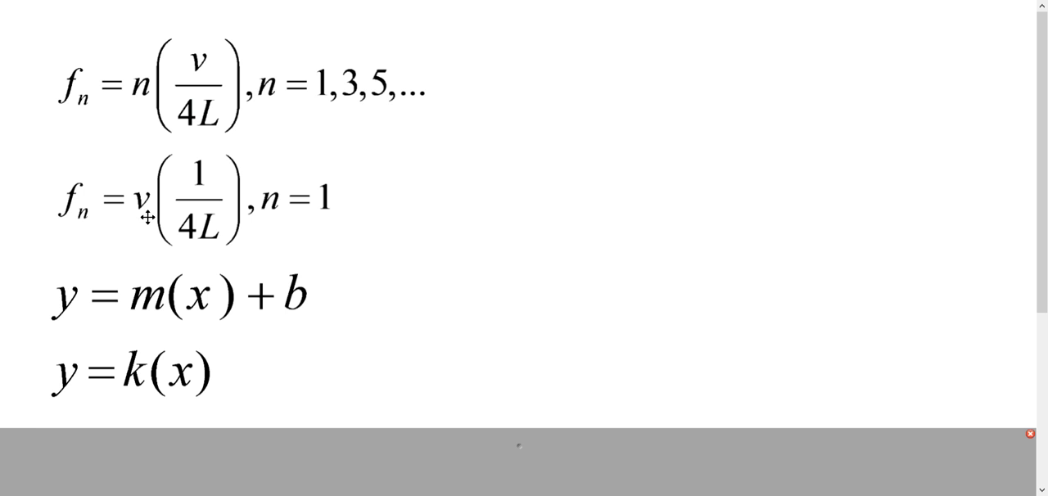
mouse_move(151, 187)
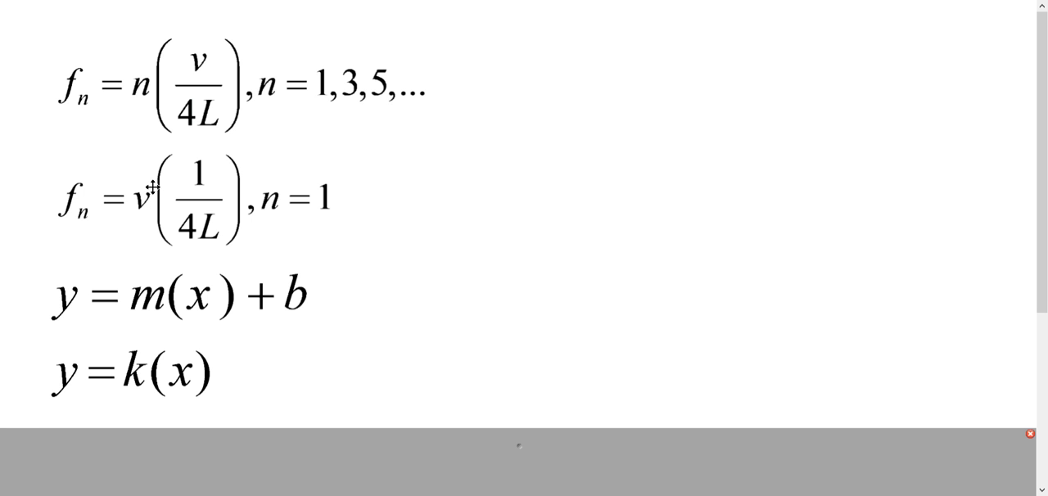
mouse_move(387, 328)
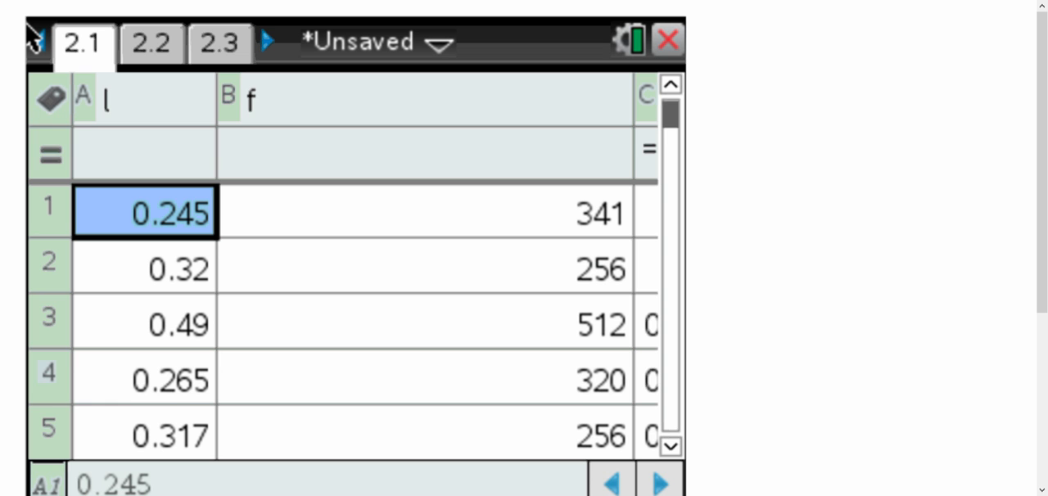
mouse_move(339, 363)
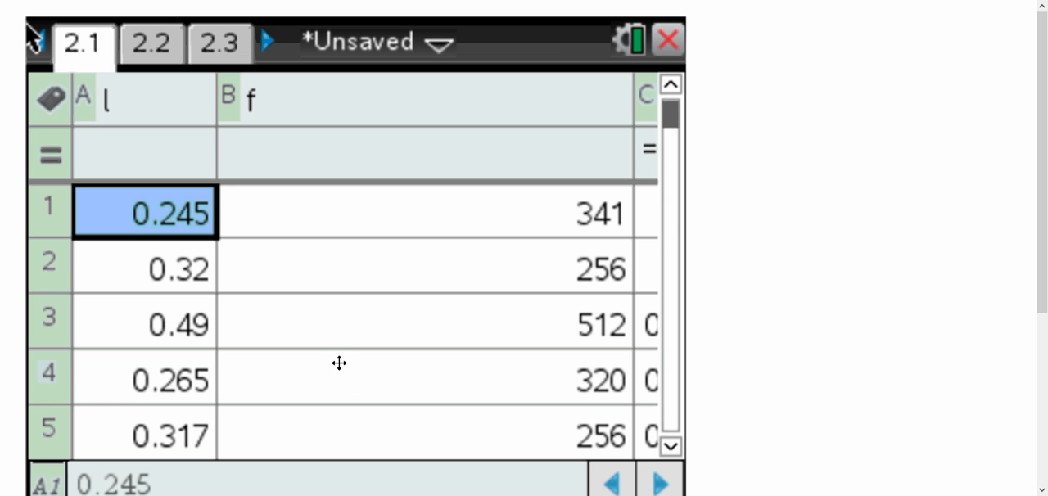
mouse_move(172, 206)
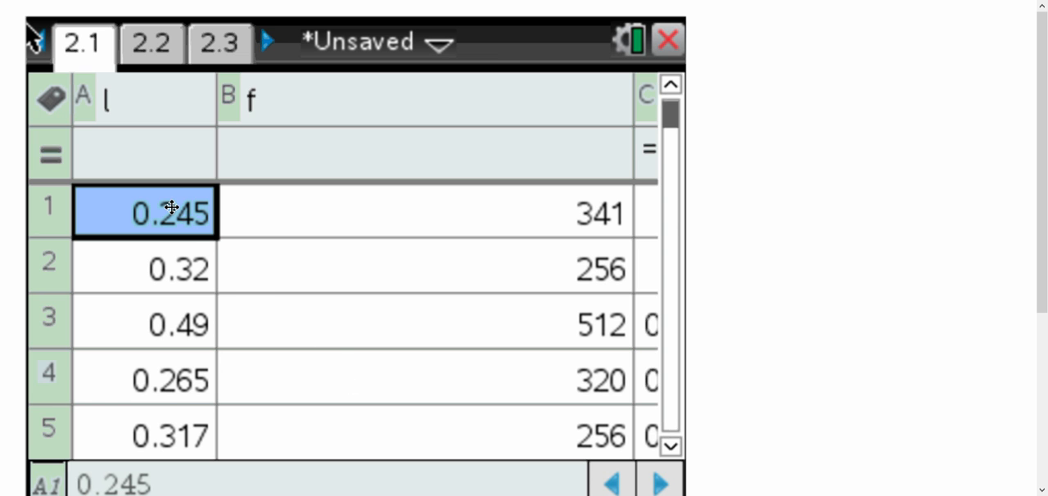
mouse_move(167, 192)
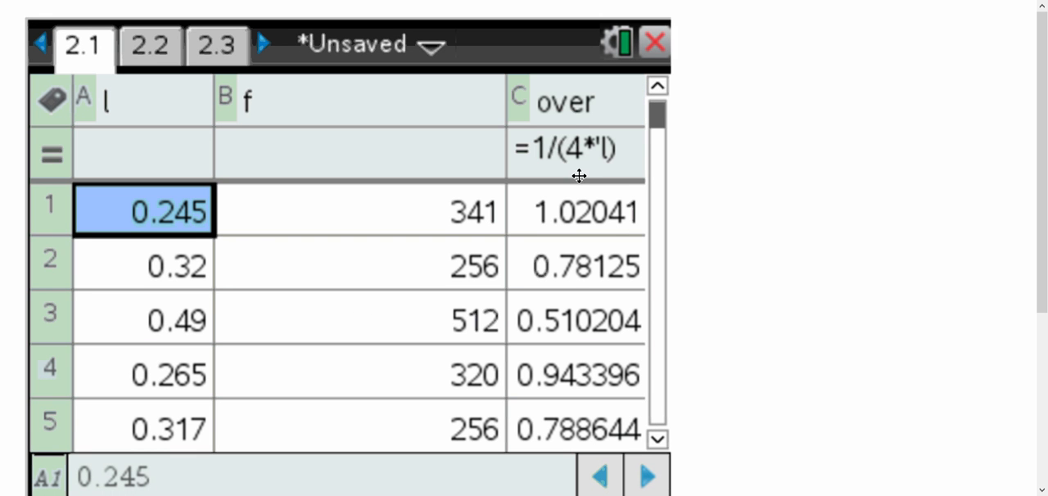
mouse_move(542, 158)
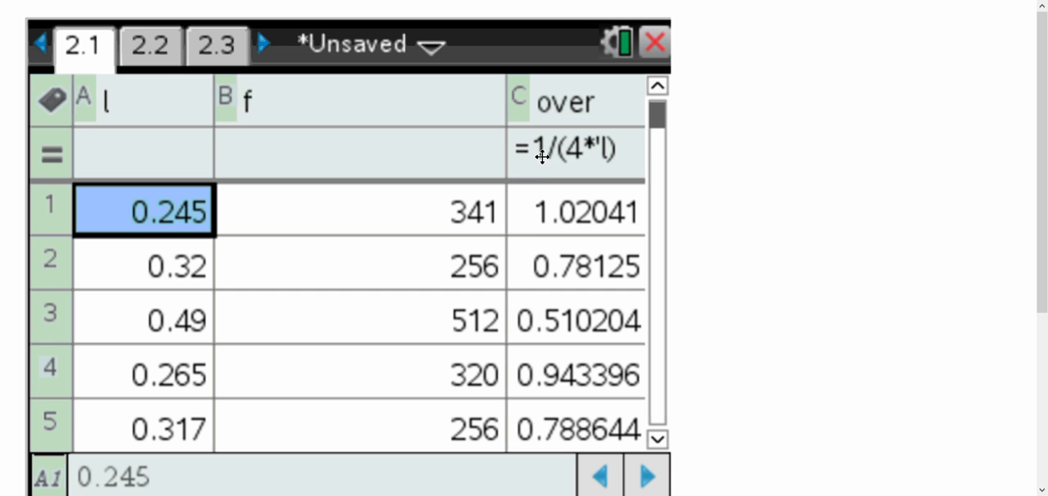
mouse_move(581, 165)
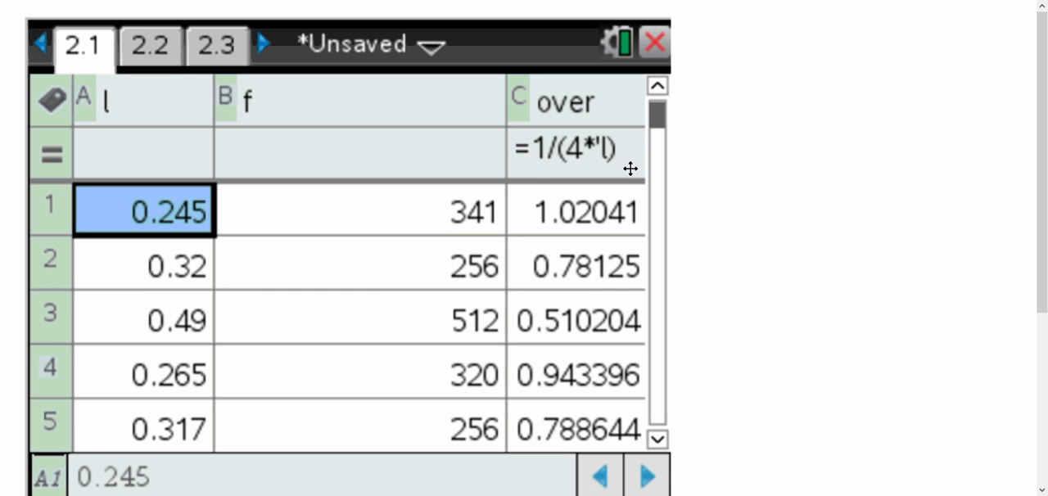
mouse_move(631, 156)
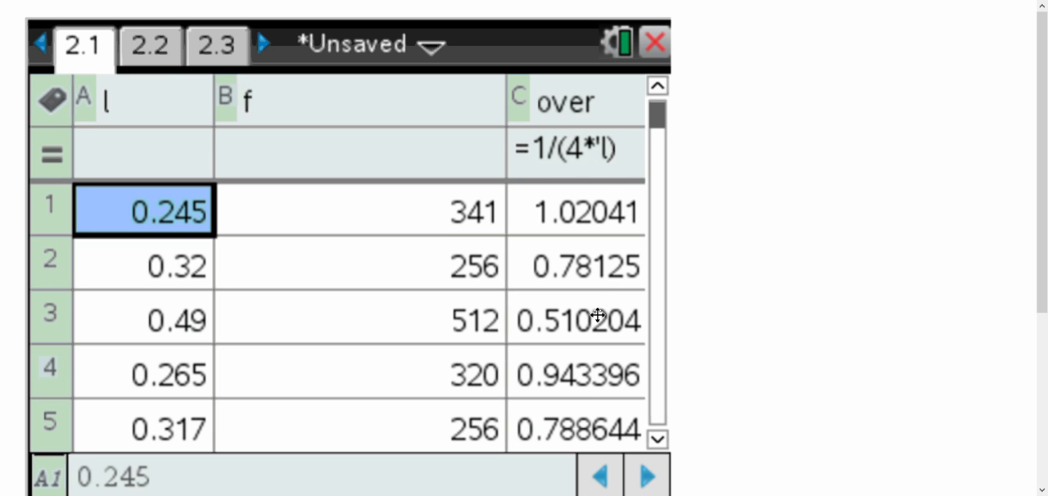
mouse_move(589, 210)
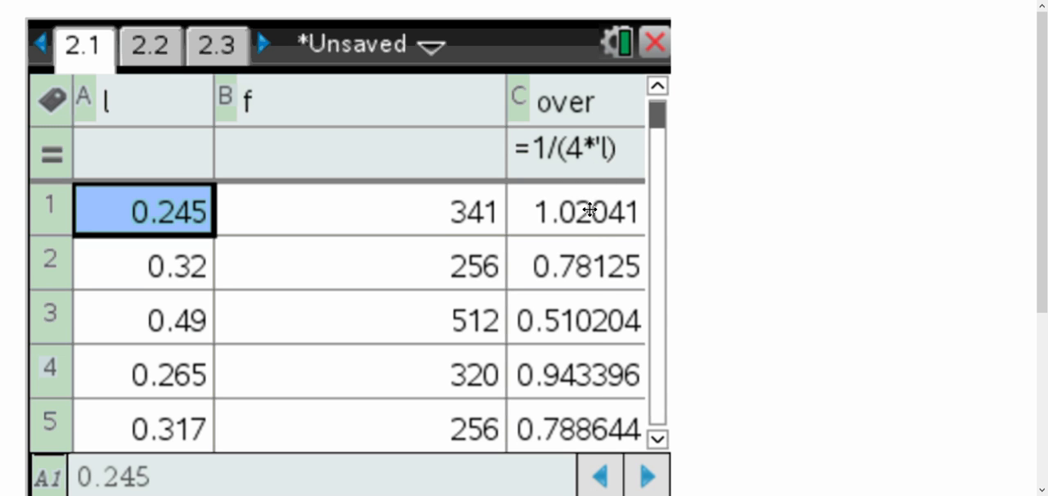
mouse_move(586, 161)
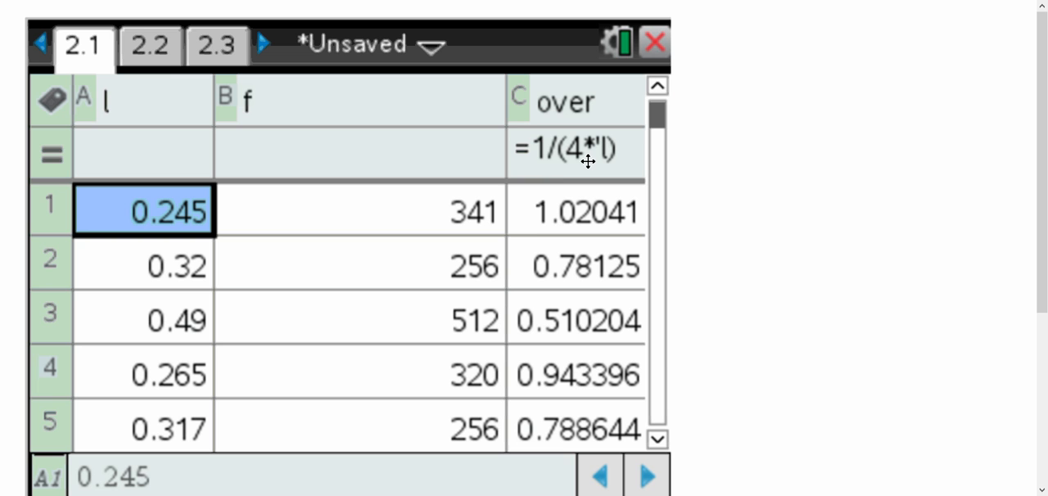
mouse_move(606, 160)
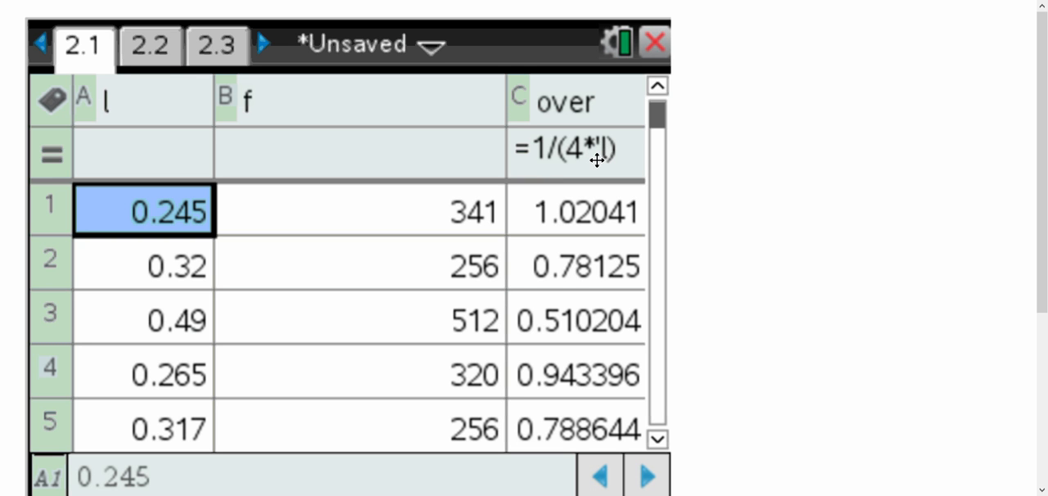
mouse_move(593, 157)
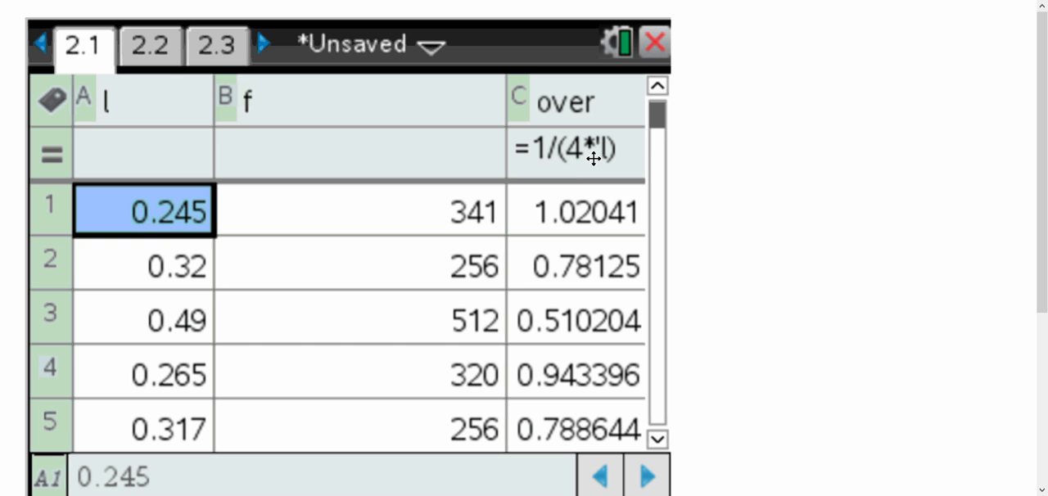
mouse_move(521, 178)
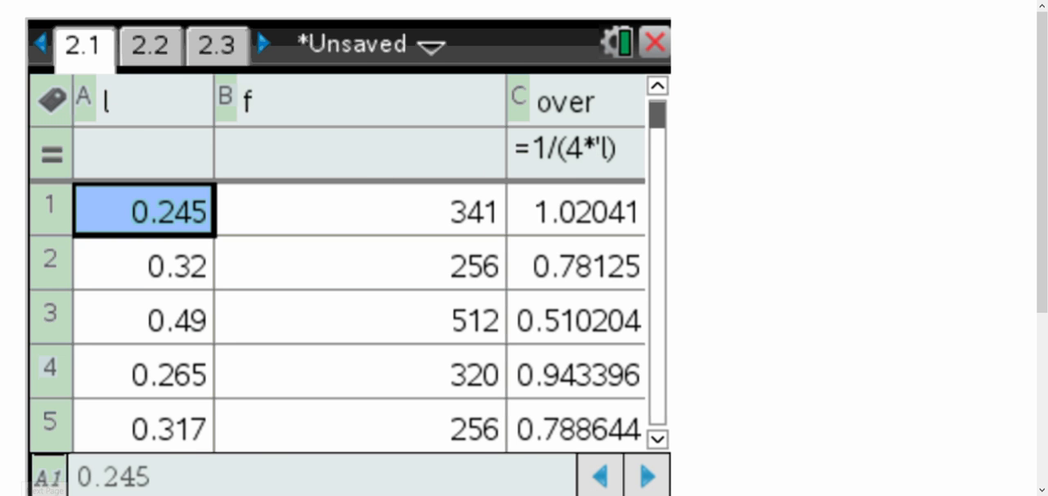
left_click(150, 42)
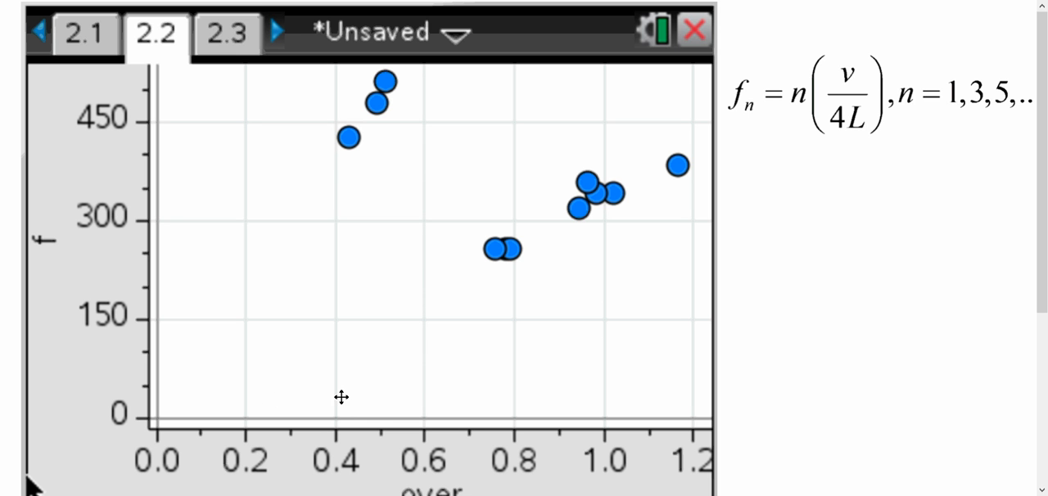
mouse_move(426, 294)
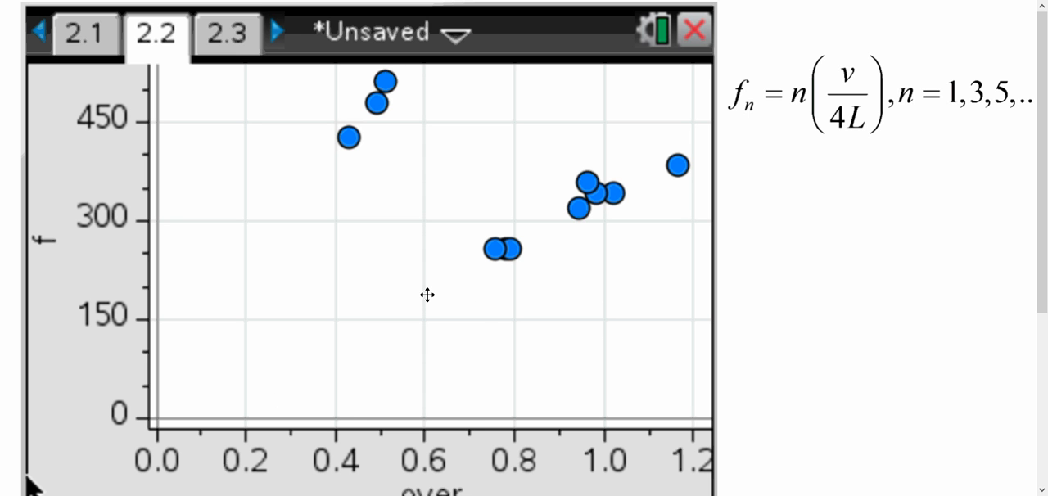
mouse_move(655, 177)
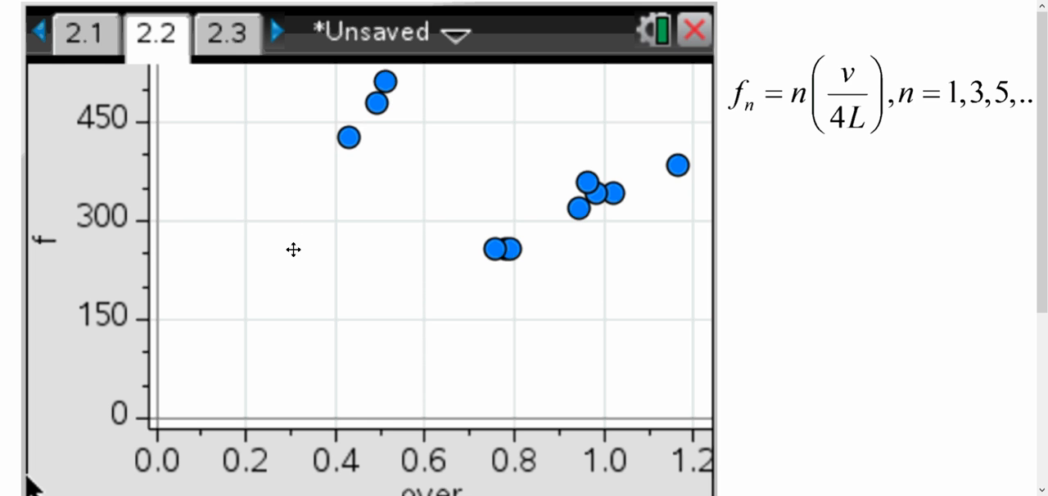
mouse_move(288, 191)
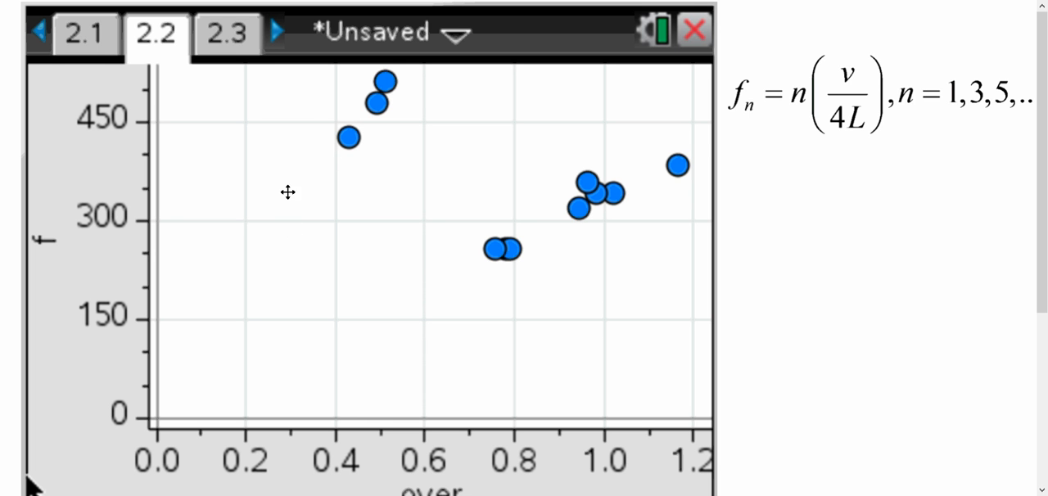
mouse_move(348, 138)
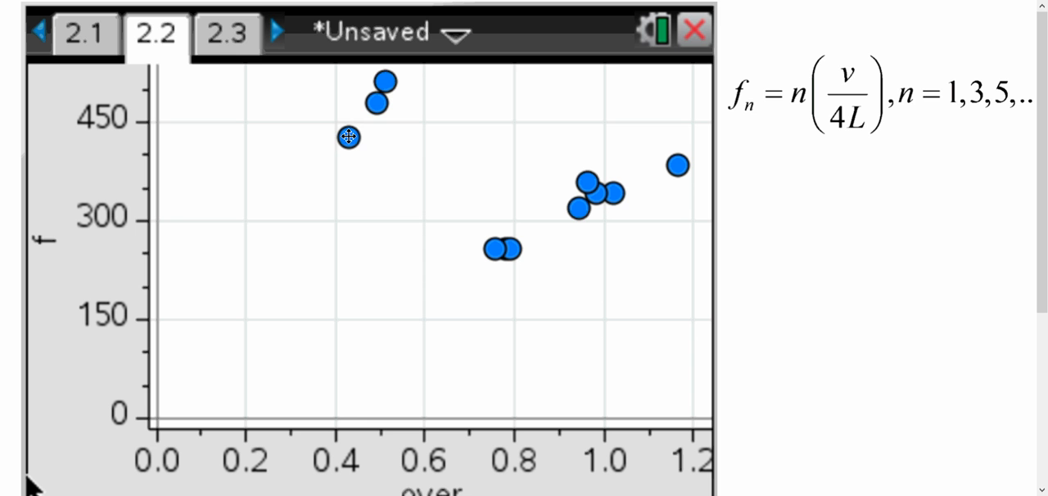
mouse_move(769, 352)
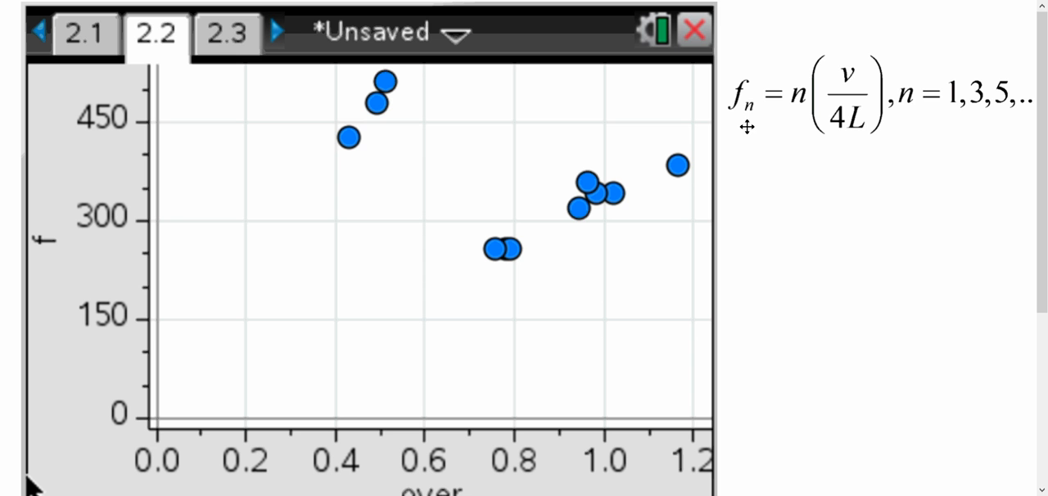
mouse_move(875, 140)
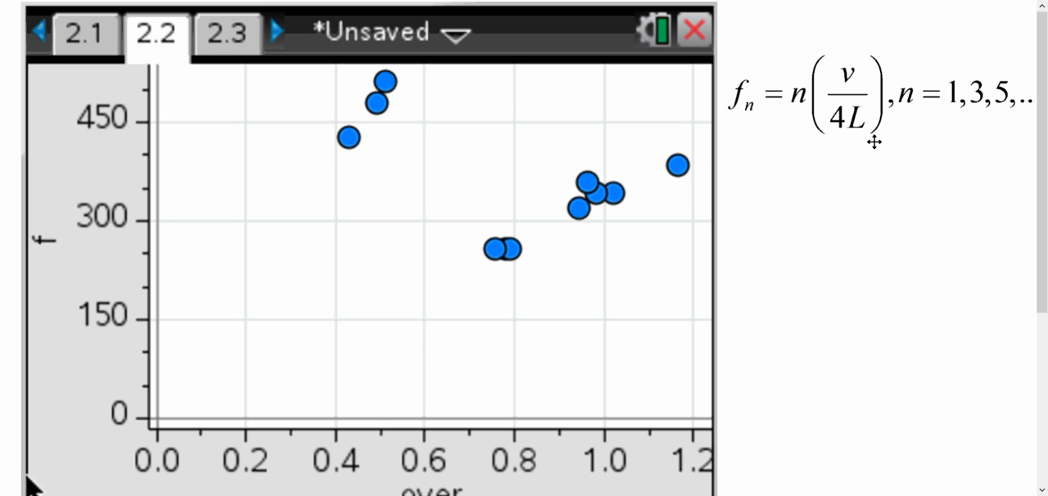
mouse_move(953, 102)
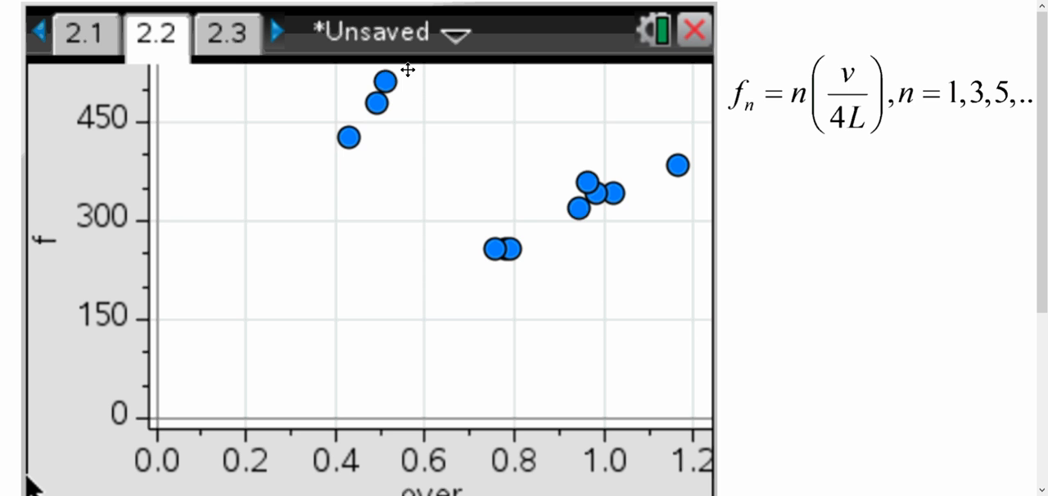
mouse_move(315, 111)
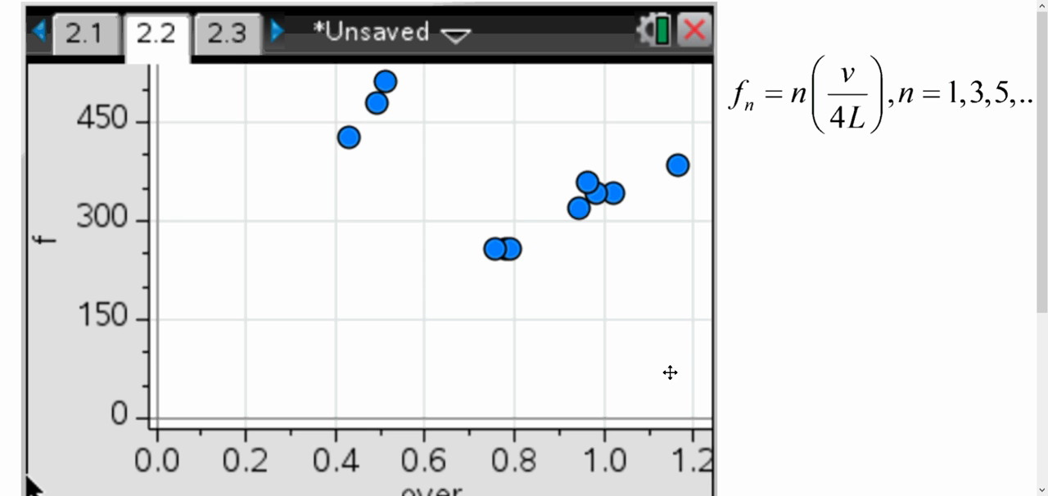
mouse_move(896, 114)
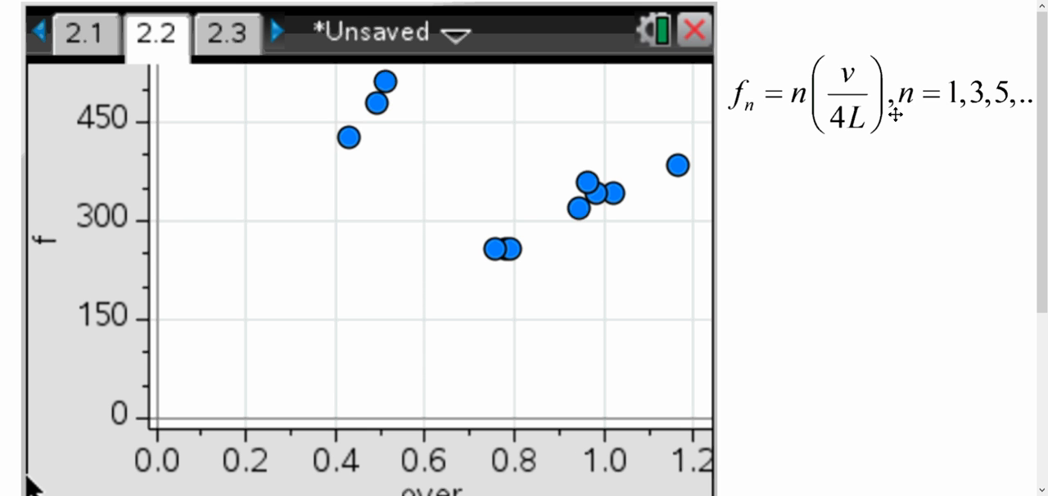
mouse_move(981, 100)
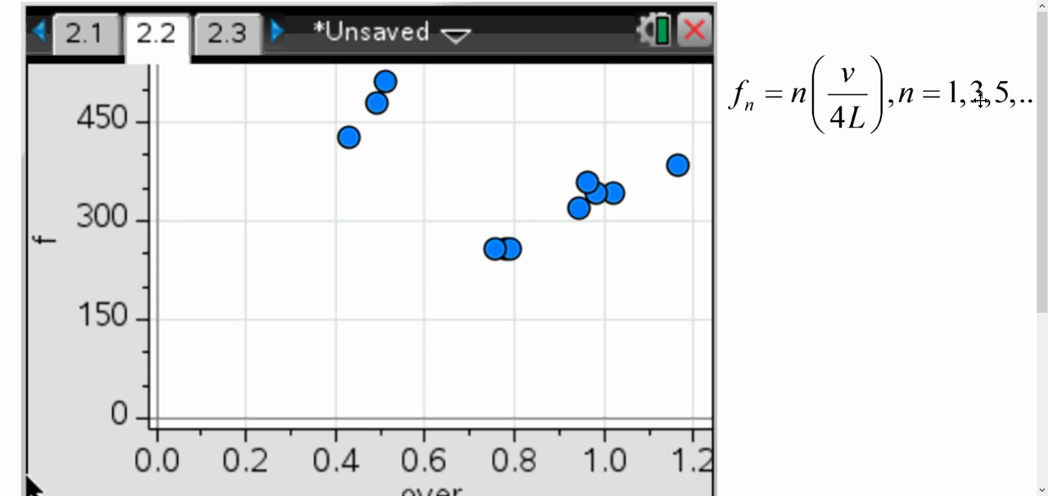
mouse_move(417, 90)
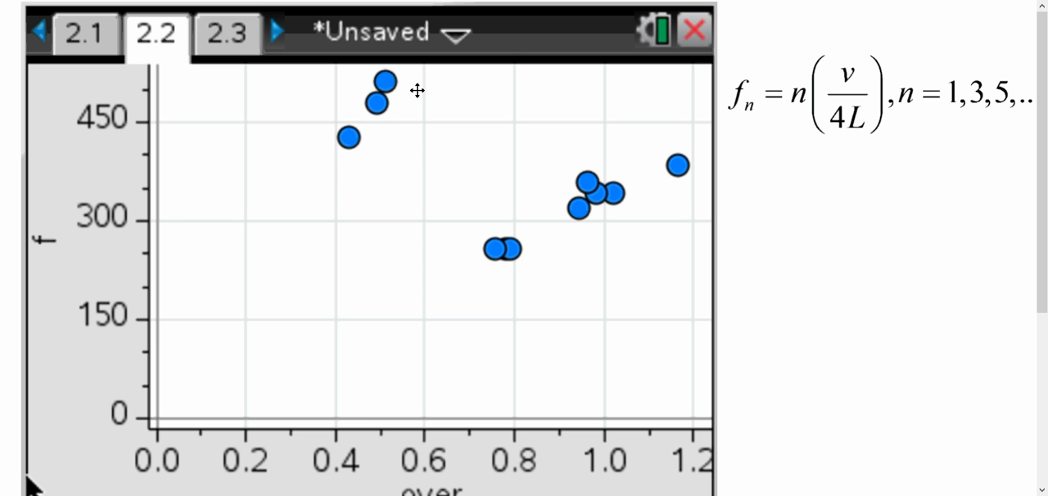
mouse_move(357, 114)
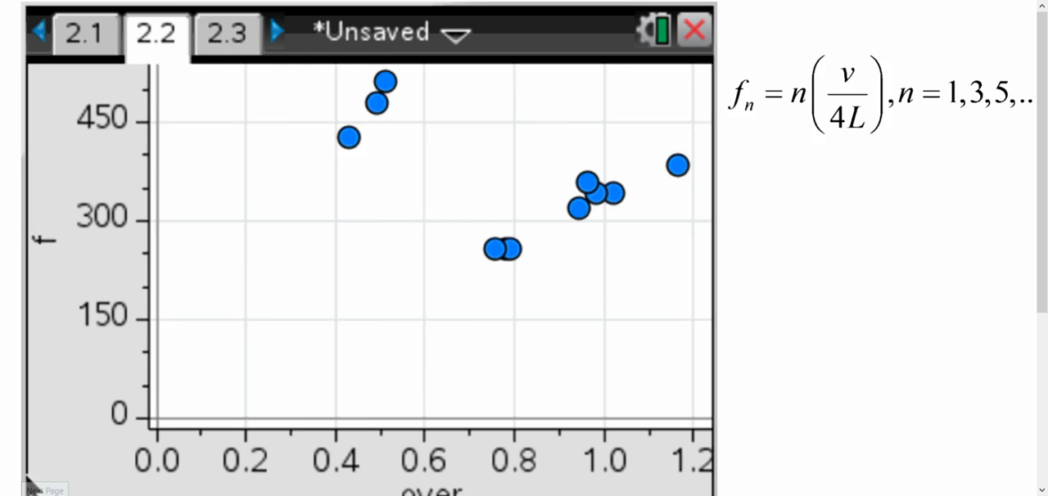
Step: Switch to TI-Nspire page 2.3 showing the f versus corrected scatter plot, roughly 250 to 510 Hz
left_click(227, 33)
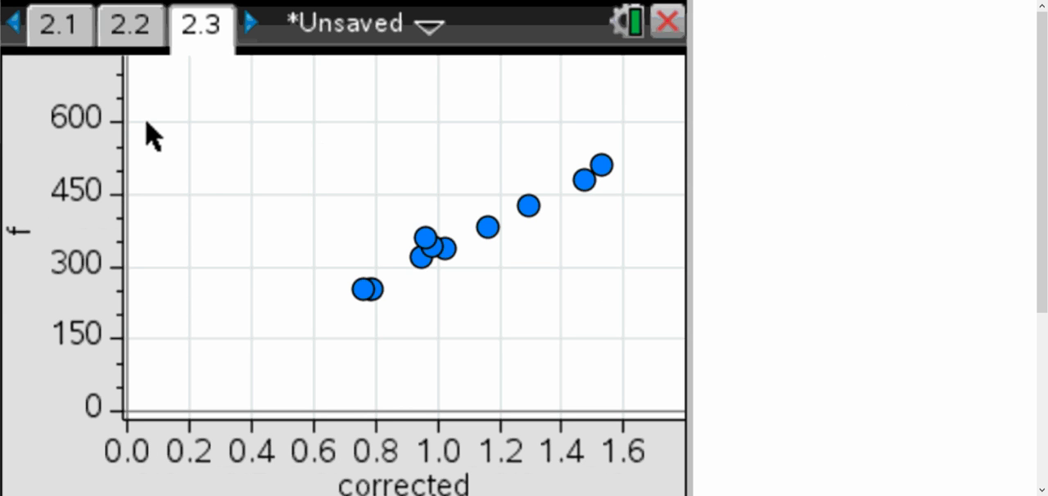
mouse_move(488, 311)
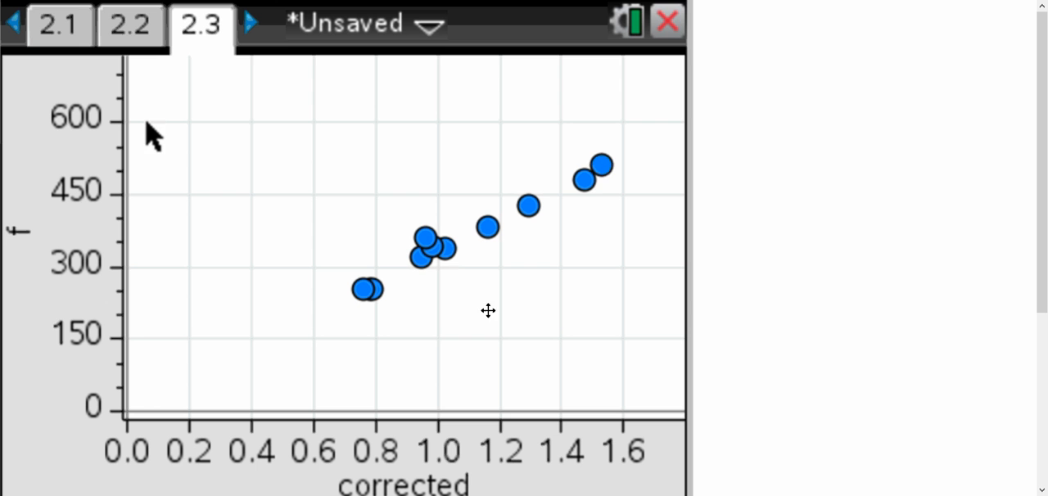
mouse_move(405, 248)
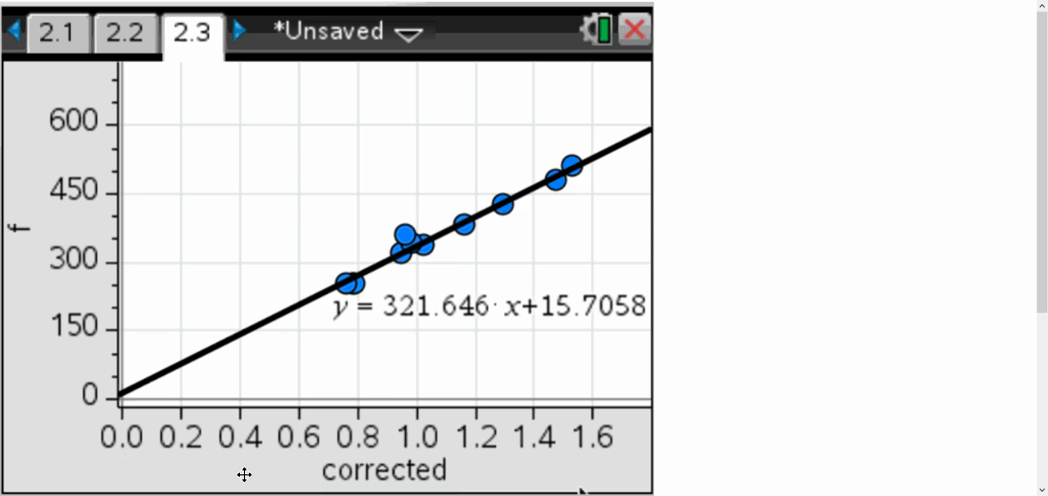
mouse_move(405, 328)
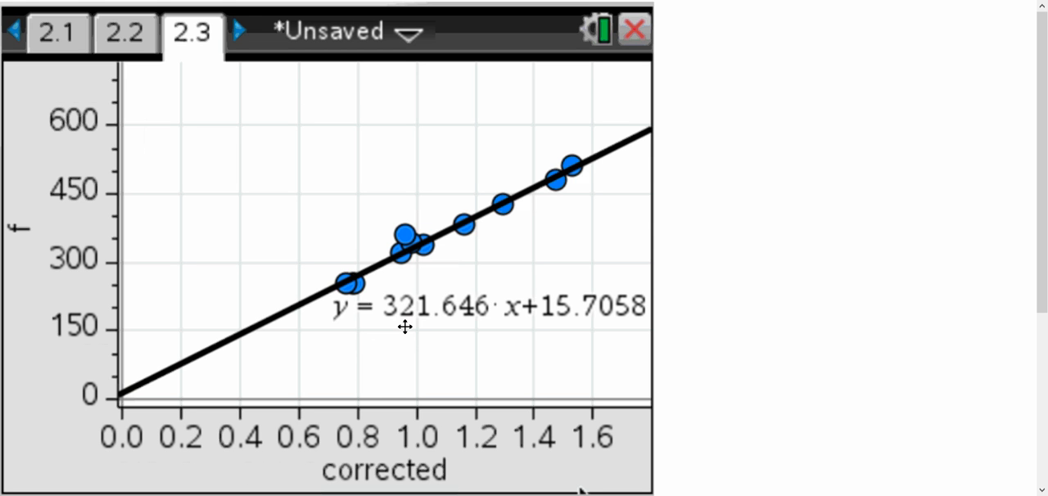
mouse_move(407, 324)
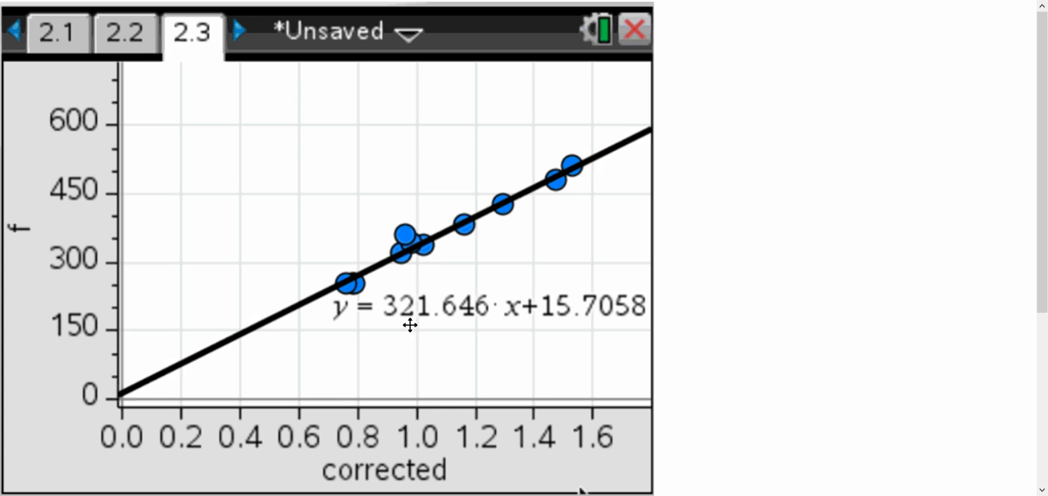
mouse_move(427, 272)
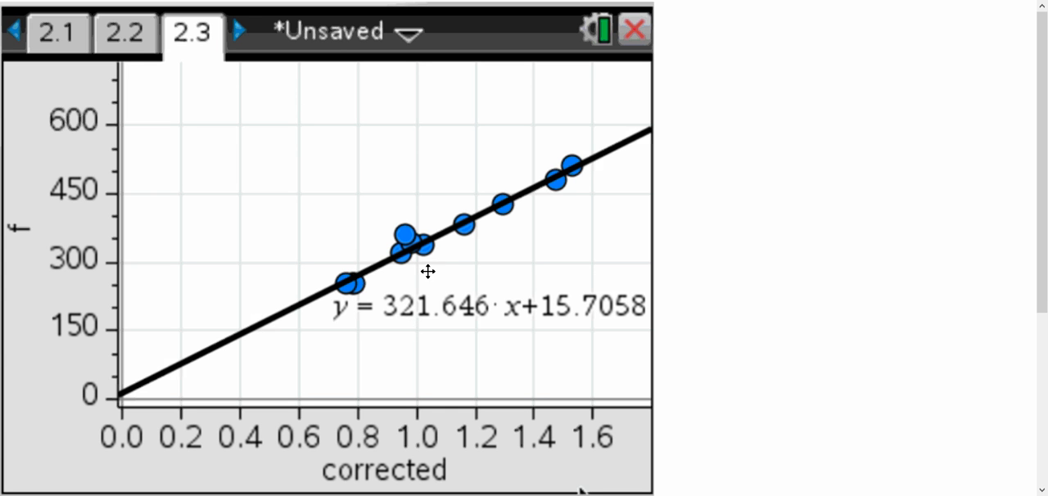
mouse_move(445, 272)
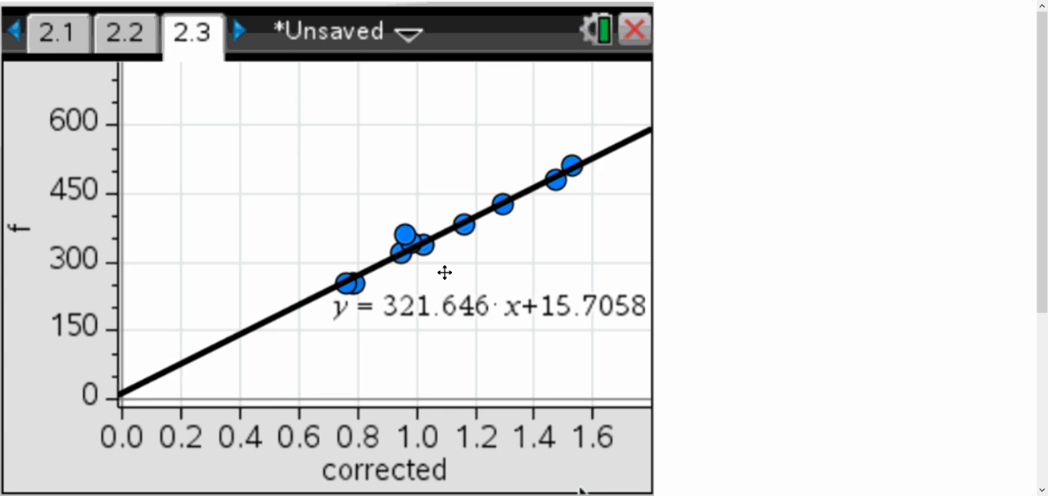
mouse_move(439, 278)
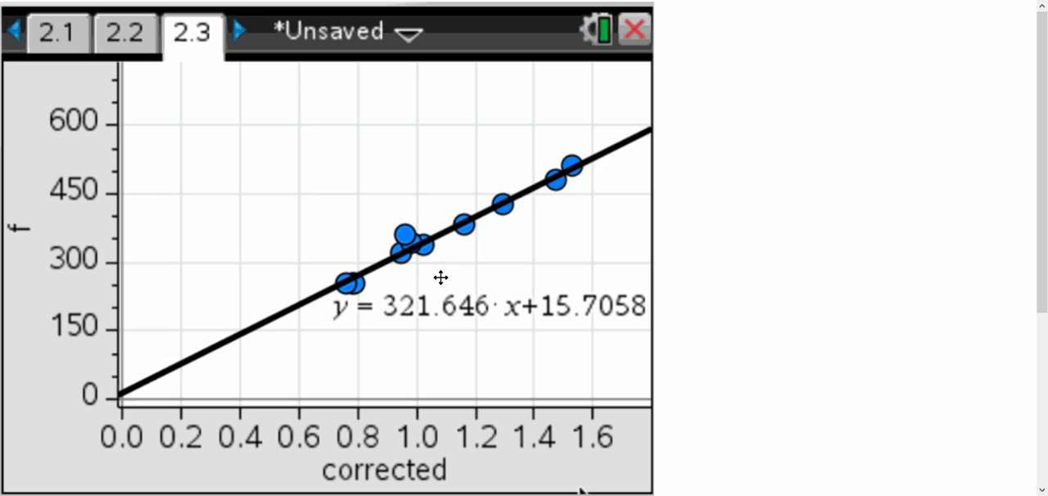
mouse_move(639, 327)
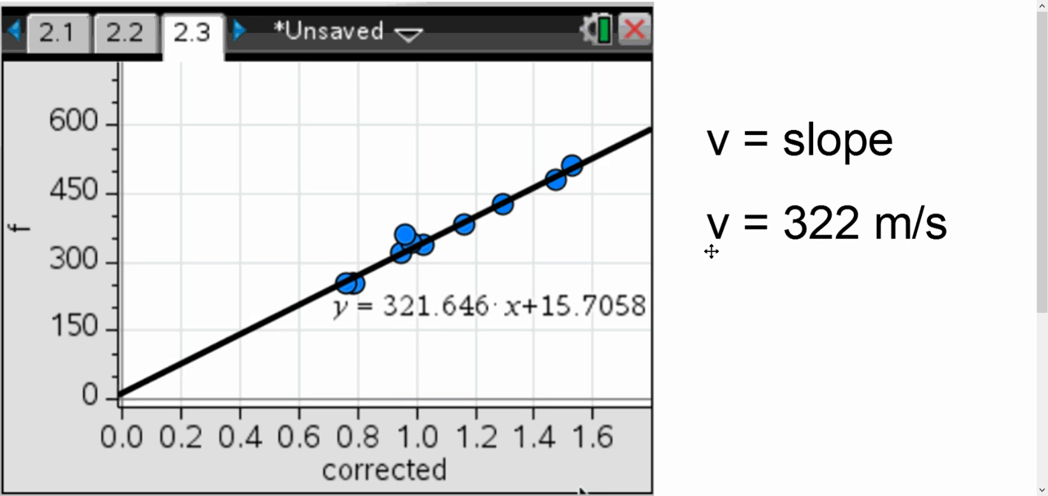
mouse_move(843, 247)
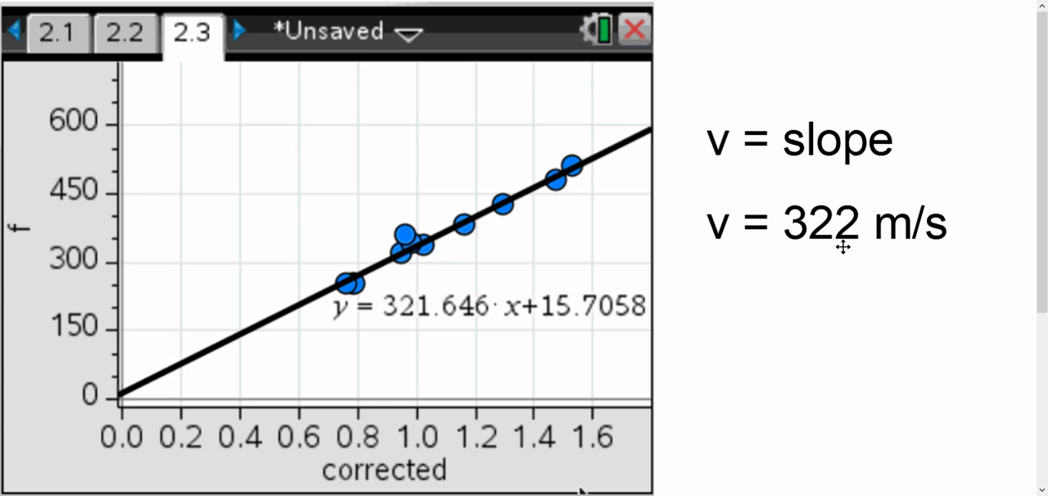
mouse_move(825, 275)
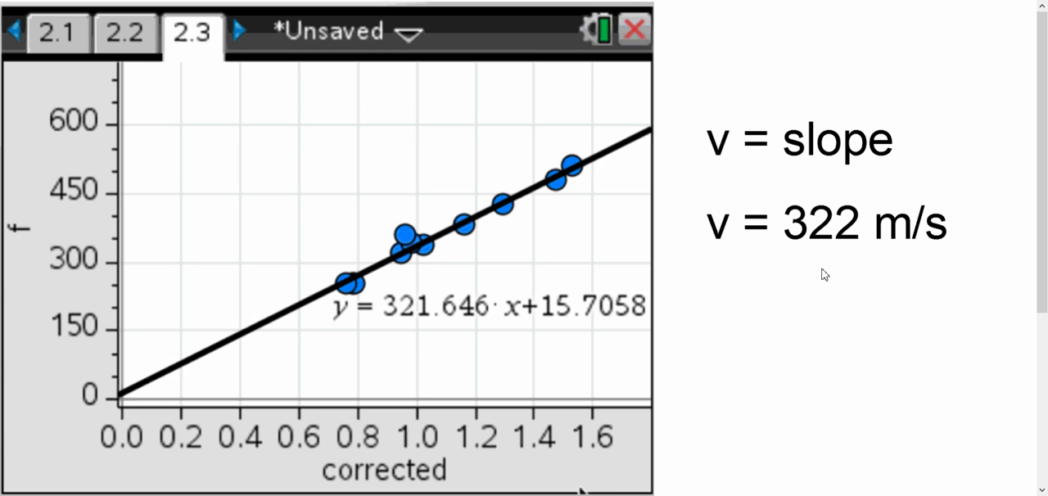
mouse_move(816, 277)
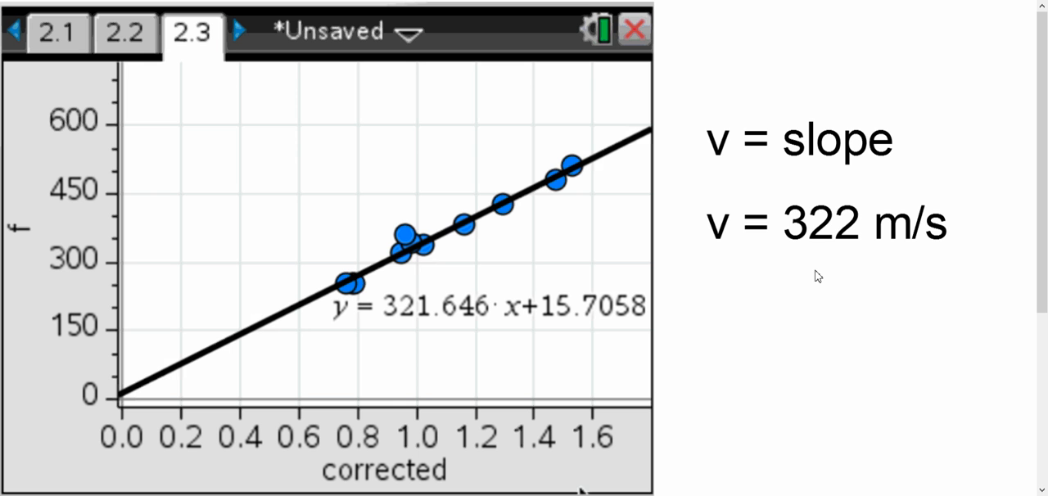
mouse_move(756, 351)
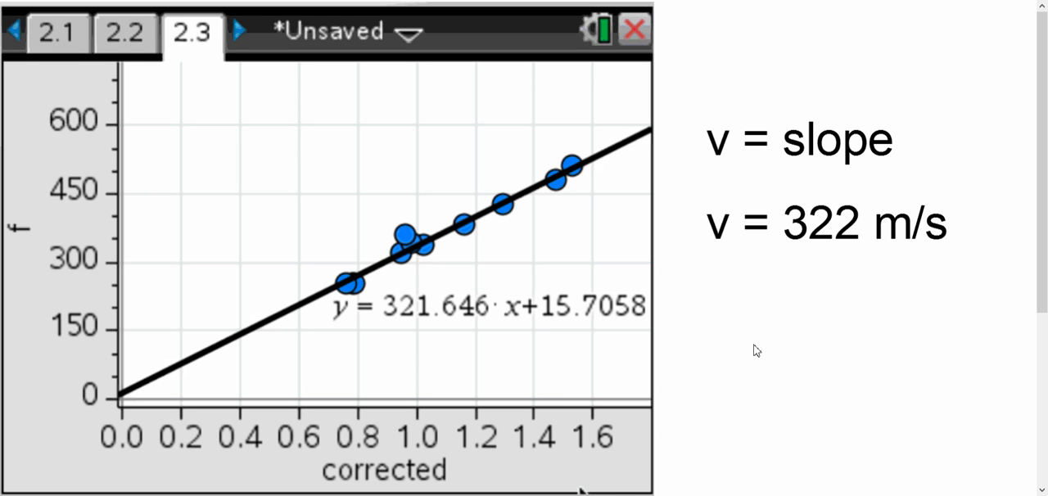
mouse_move(593, 334)
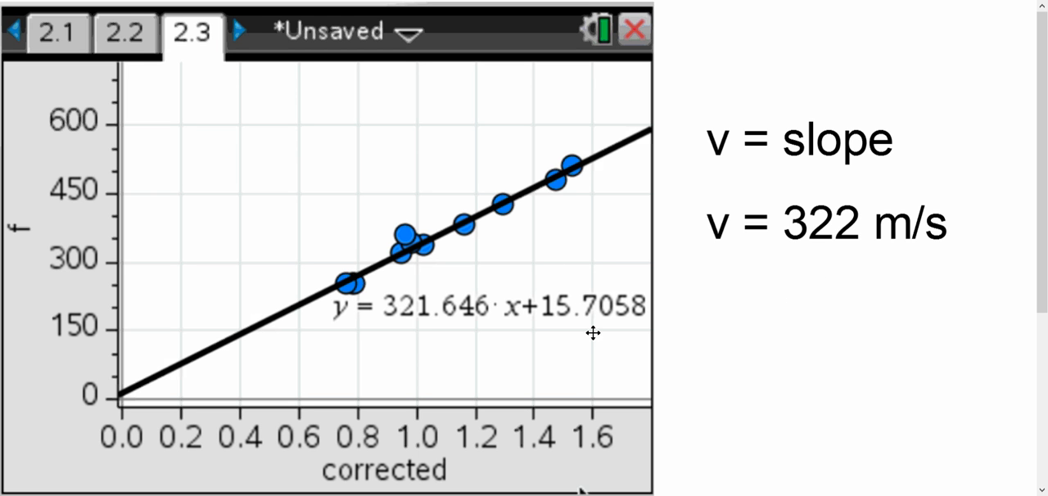
mouse_move(648, 354)
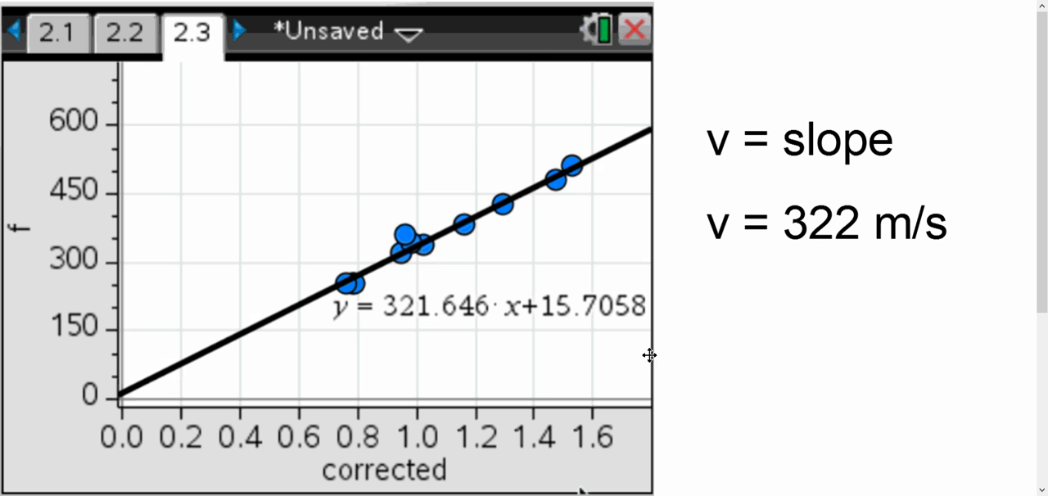
mouse_move(642, 288)
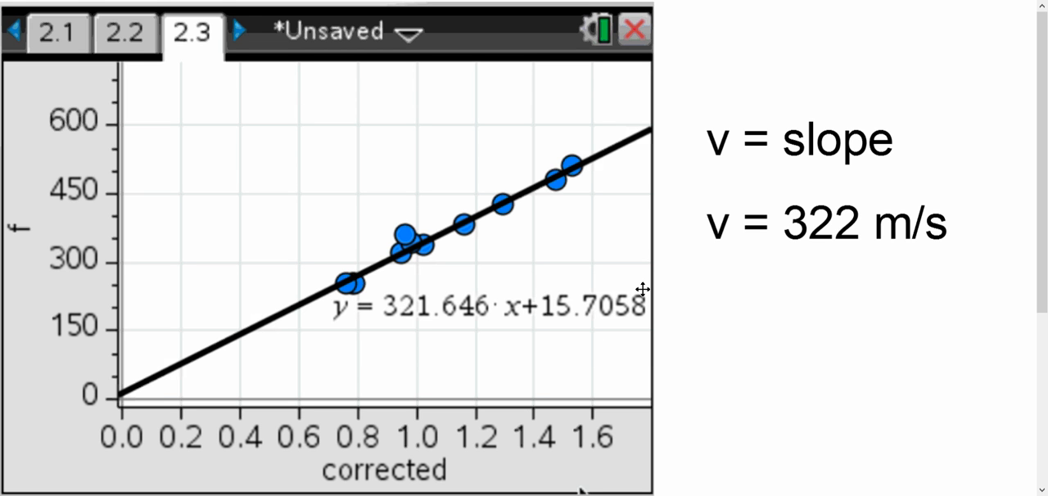
mouse_move(600, 291)
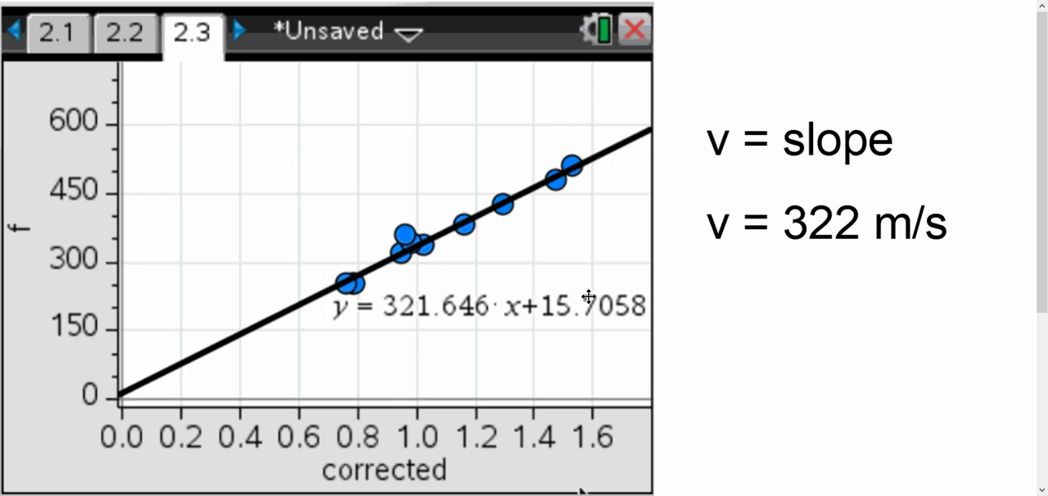
mouse_move(583, 304)
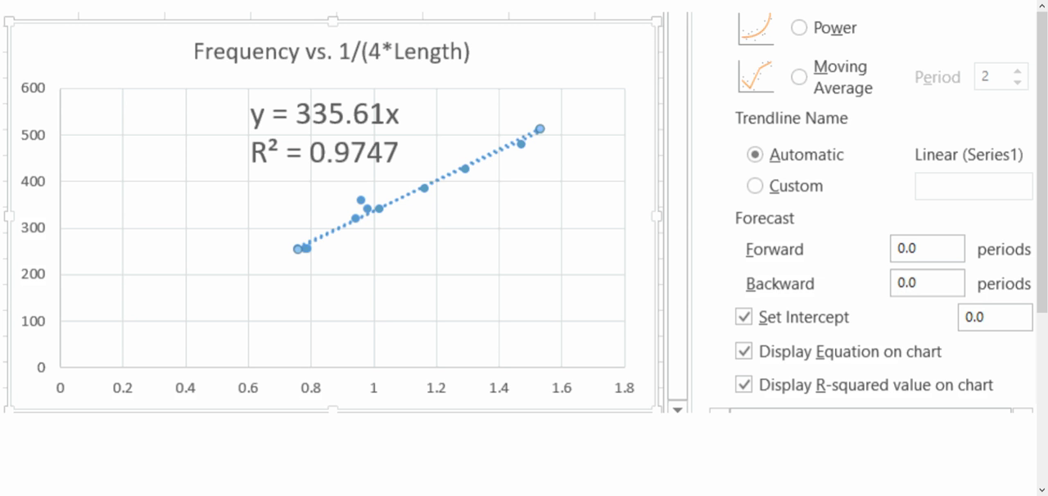
mouse_move(513, 220)
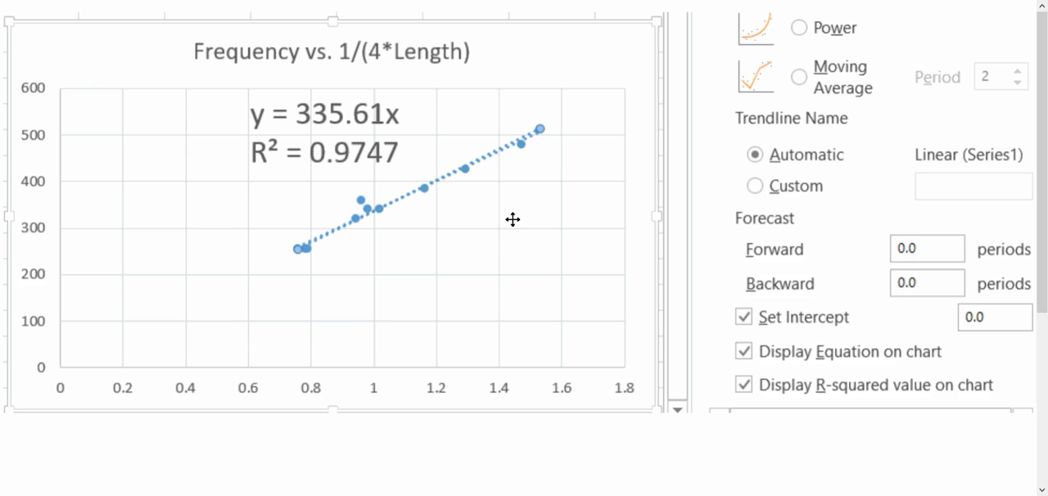
mouse_move(497, 154)
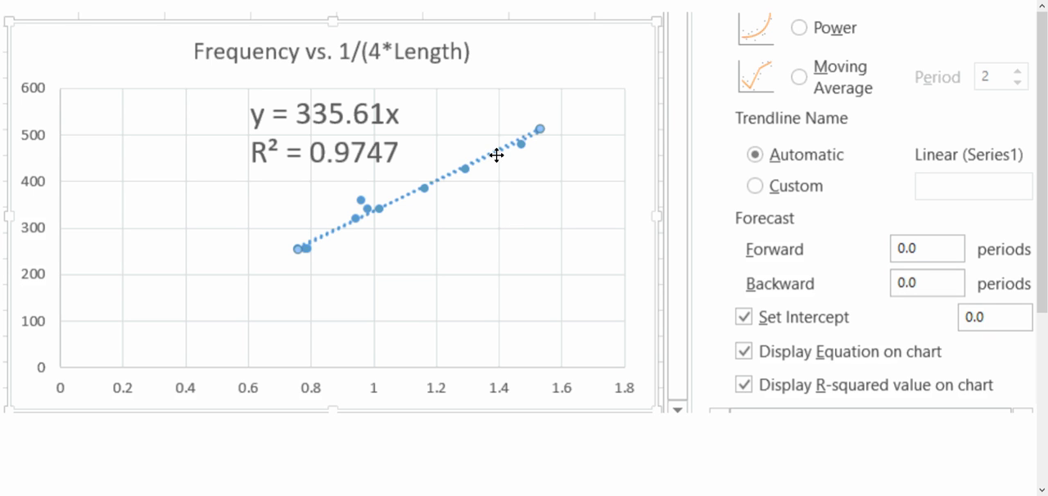
mouse_move(759, 327)
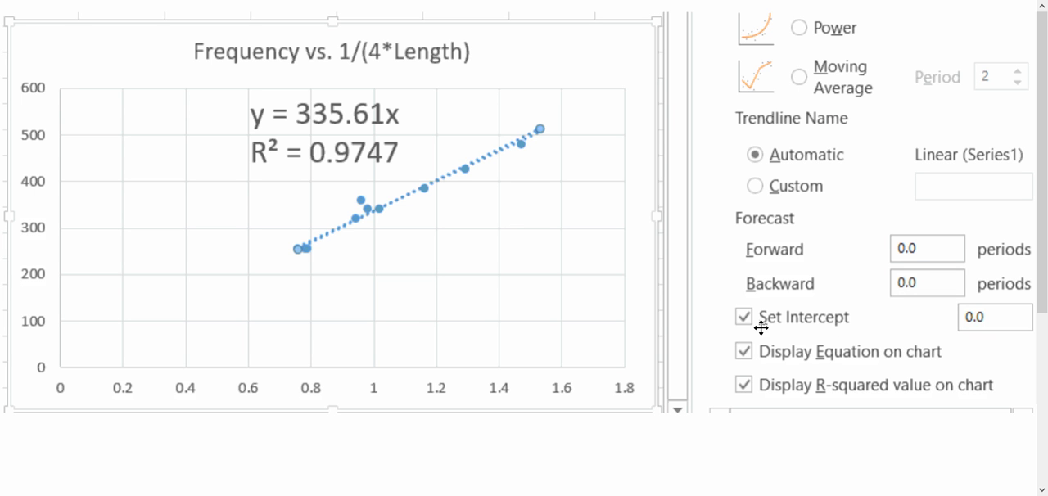
mouse_move(847, 327)
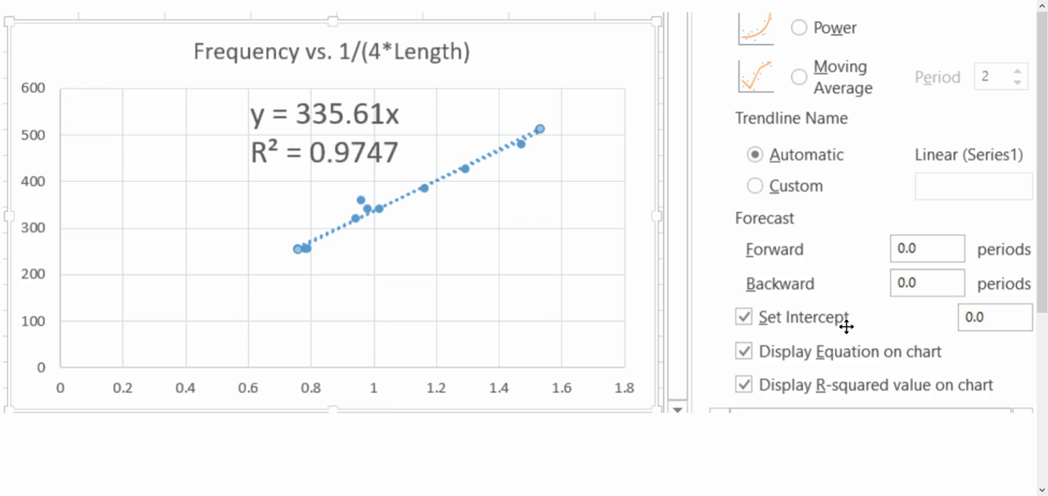
mouse_move(876, 327)
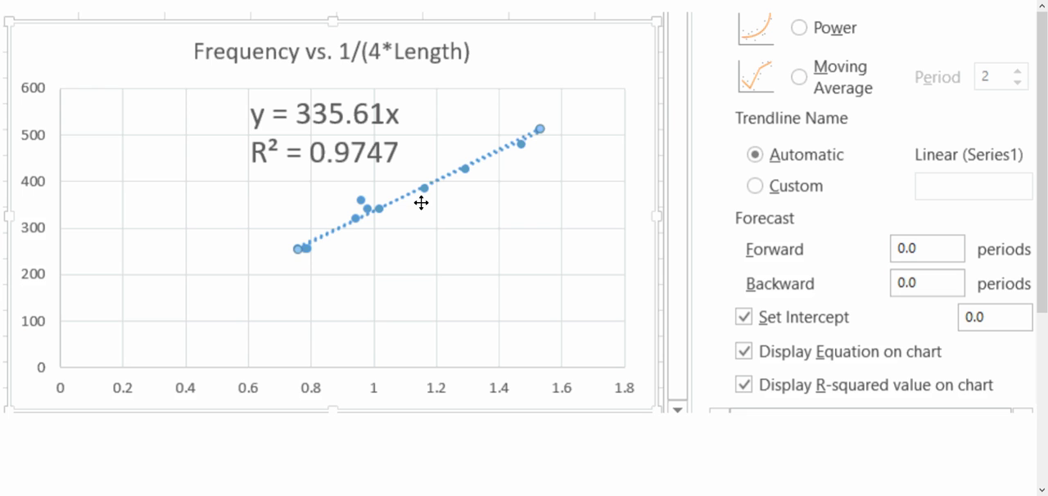
mouse_move(421, 111)
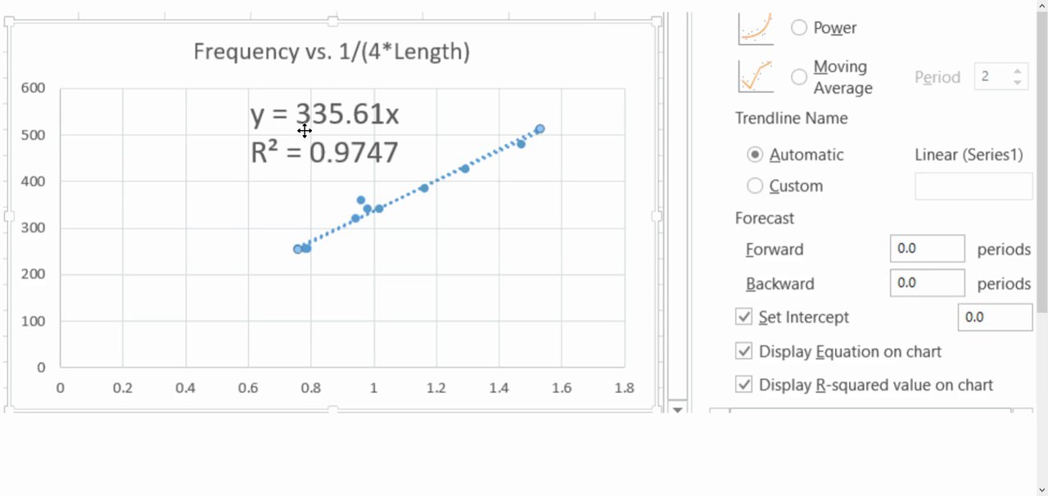
mouse_move(329, 138)
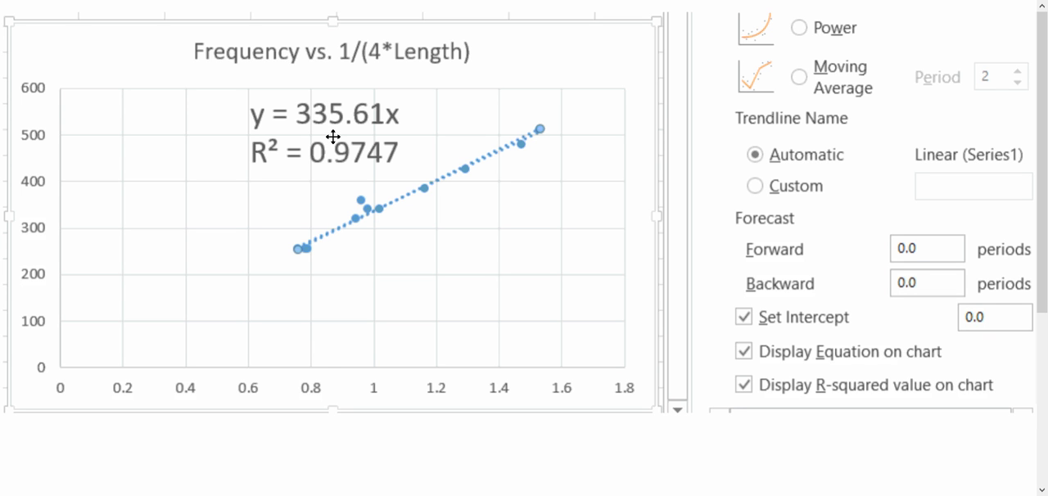
mouse_move(312, 444)
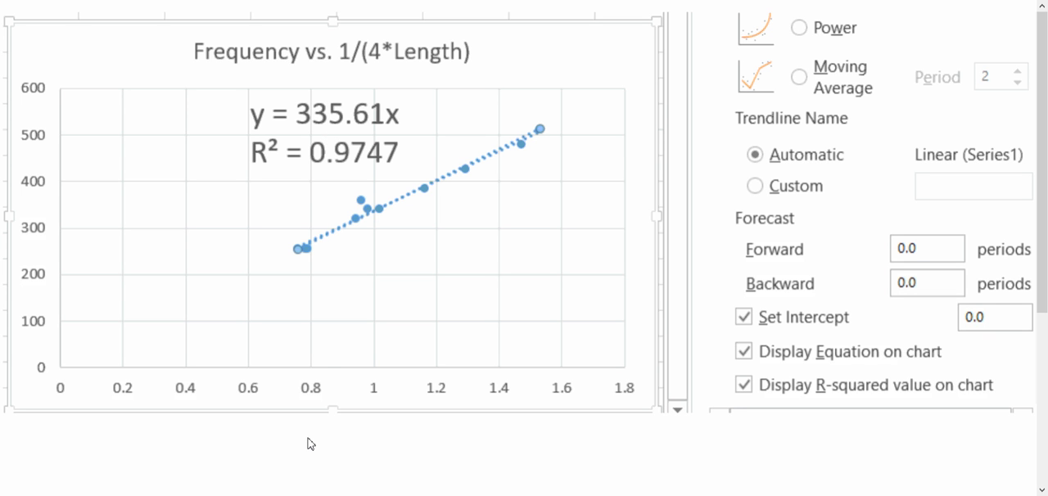
mouse_move(308, 455)
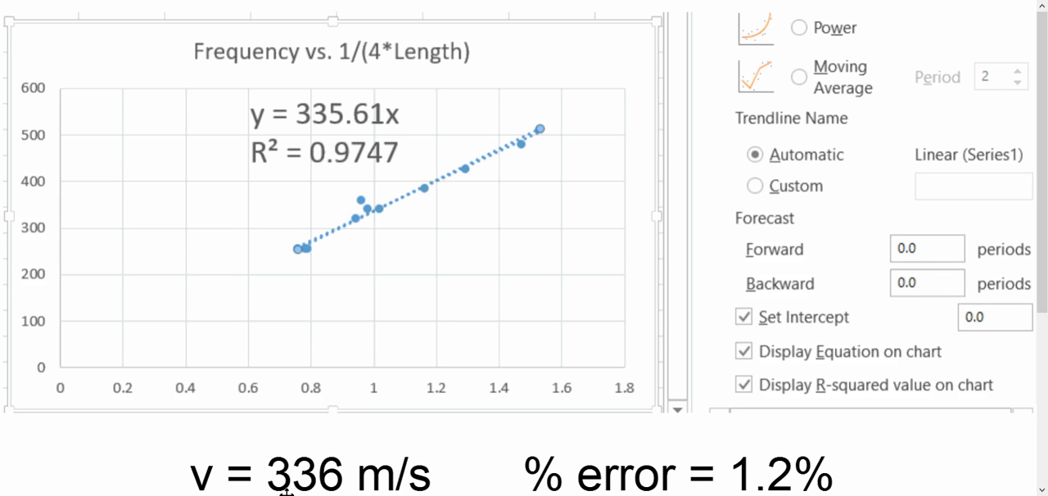
mouse_move(440, 328)
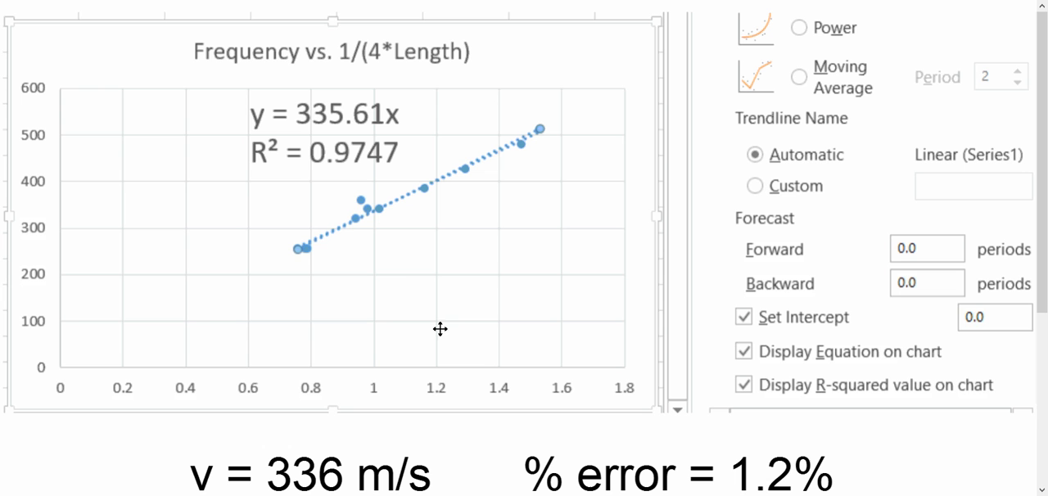
mouse_move(311, 240)
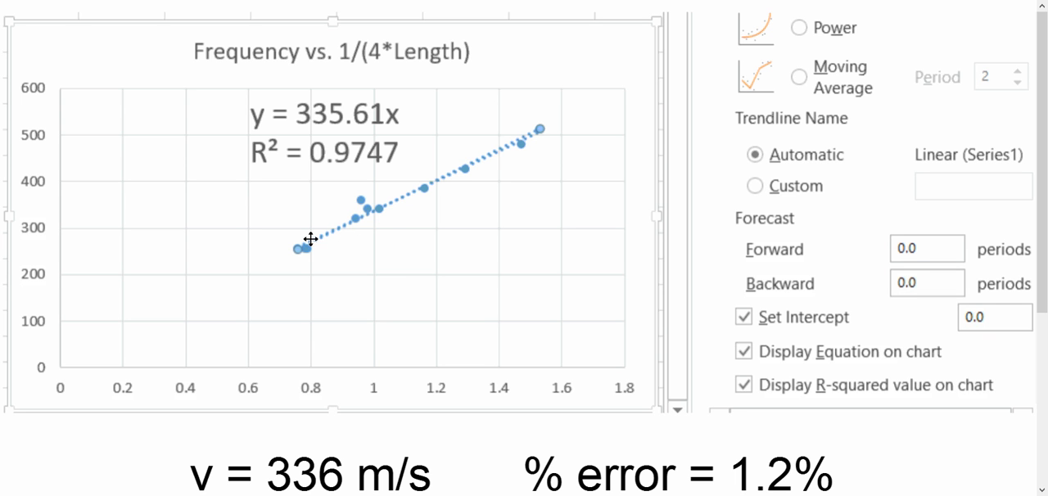
mouse_move(531, 144)
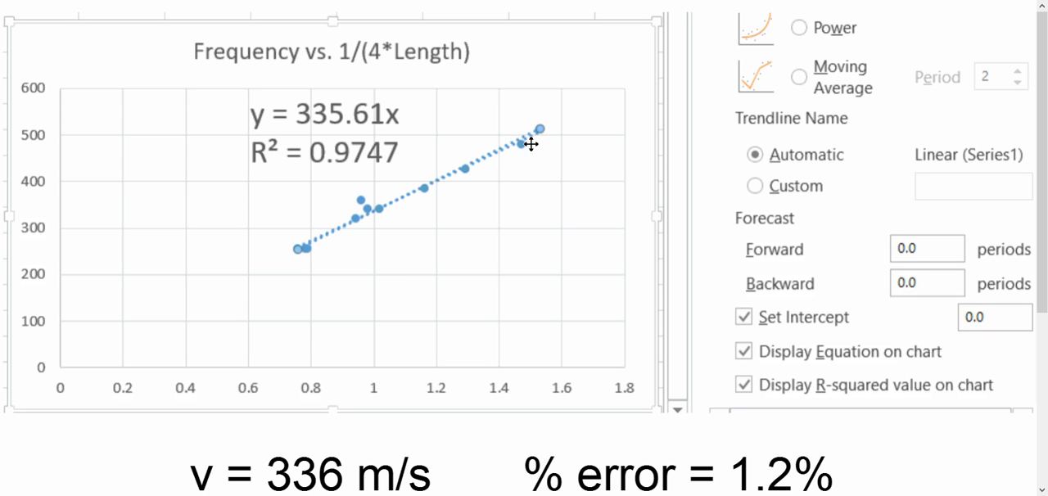
mouse_move(361, 220)
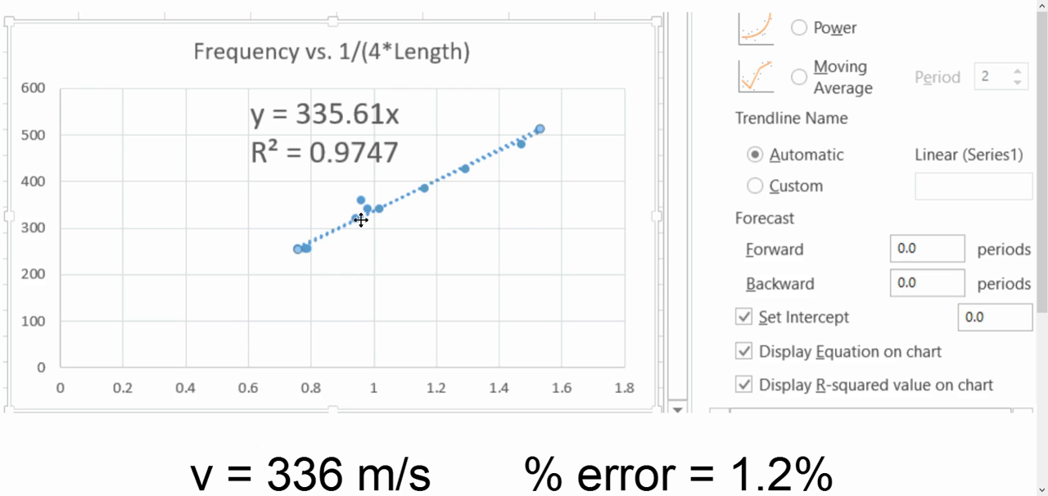
mouse_move(331, 412)
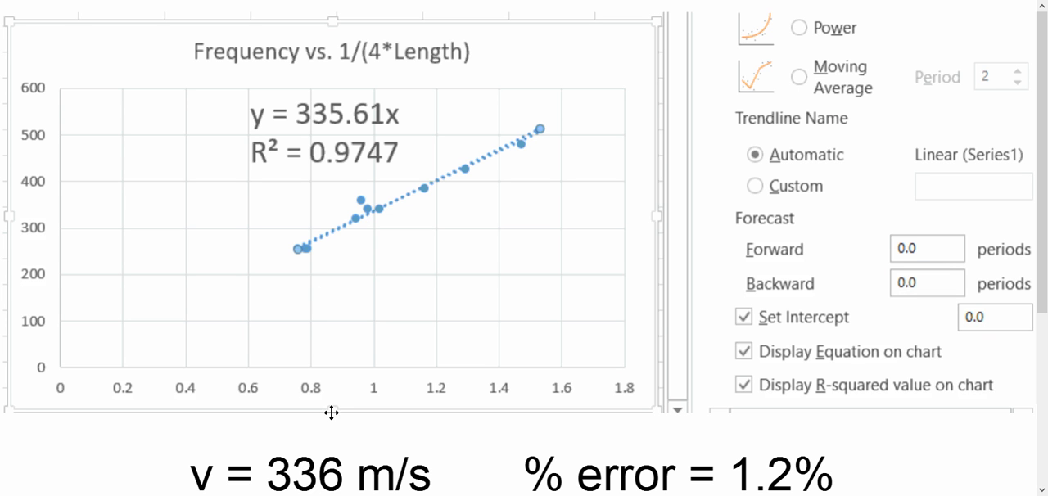
mouse_move(281, 466)
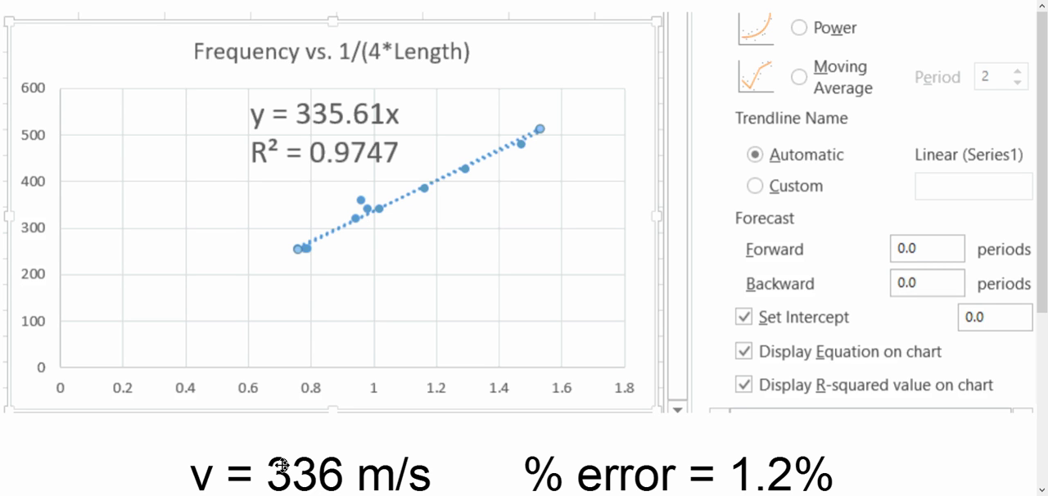